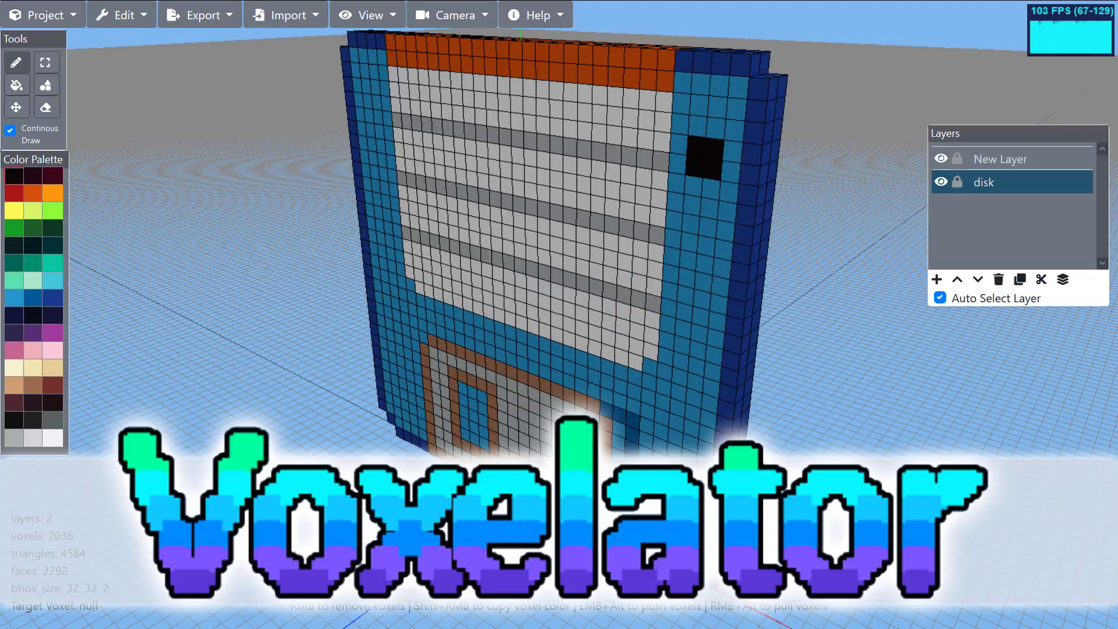
- Launch Voxelator and wait for the welcome dialog offering New Project, Open Demo and Load Project
click(111, 619)
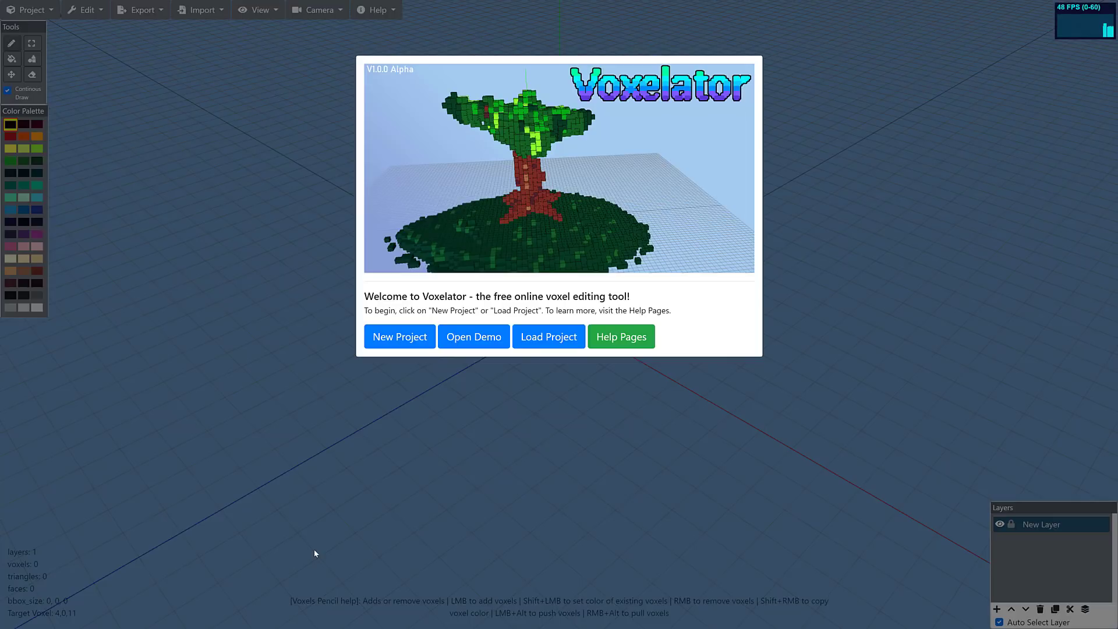
- Start a new empty project and choose black in the Color Palette
click(398, 336)
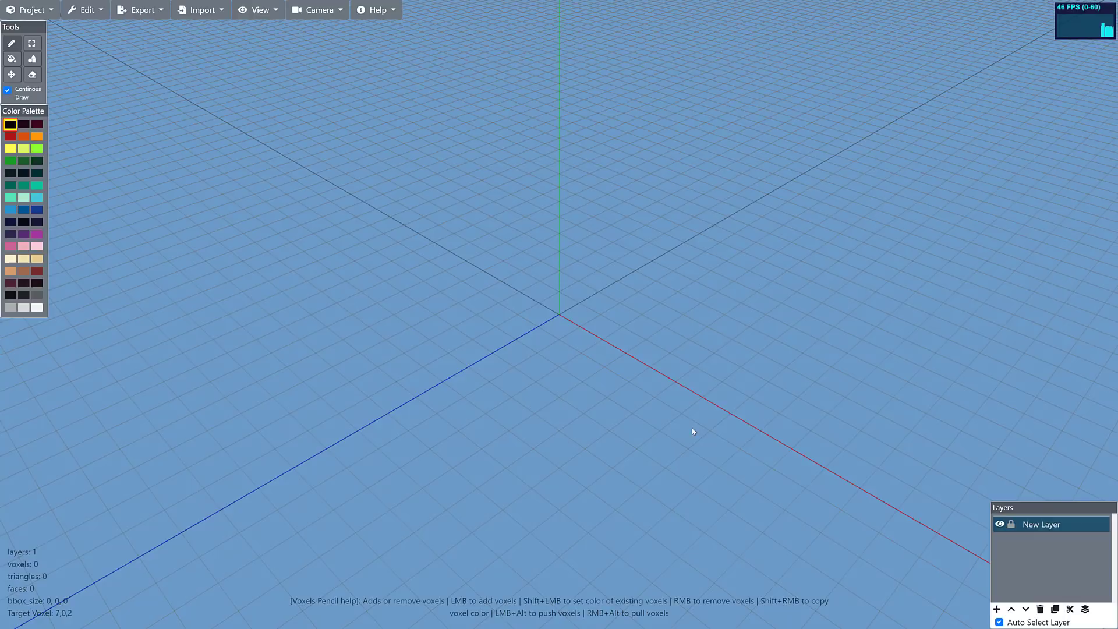
mouse_move(654, 414)
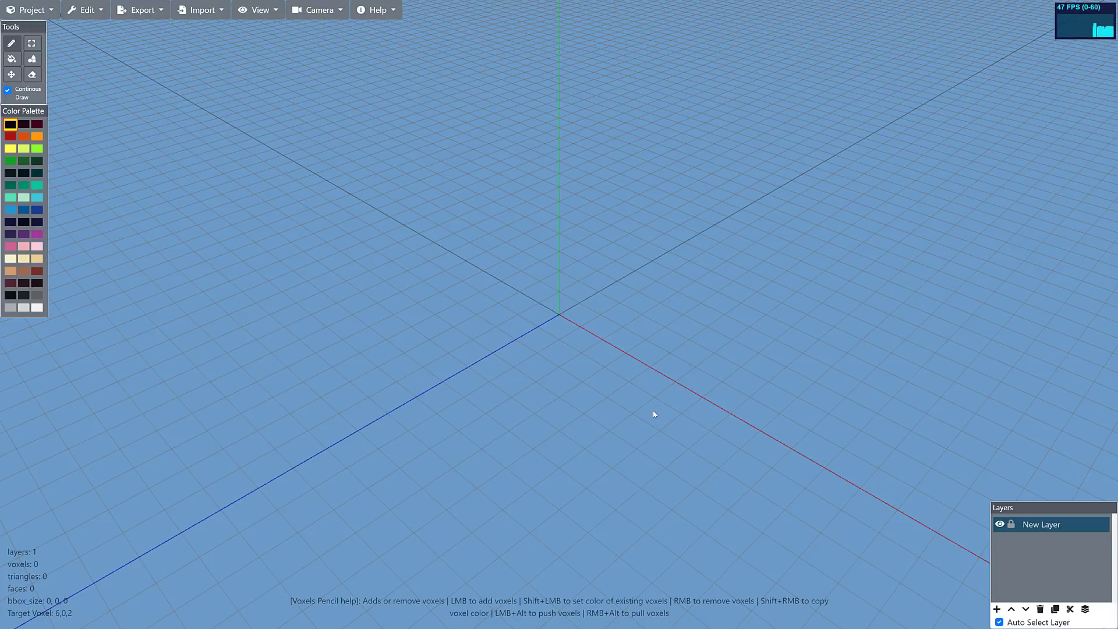
mouse_move(197, 314)
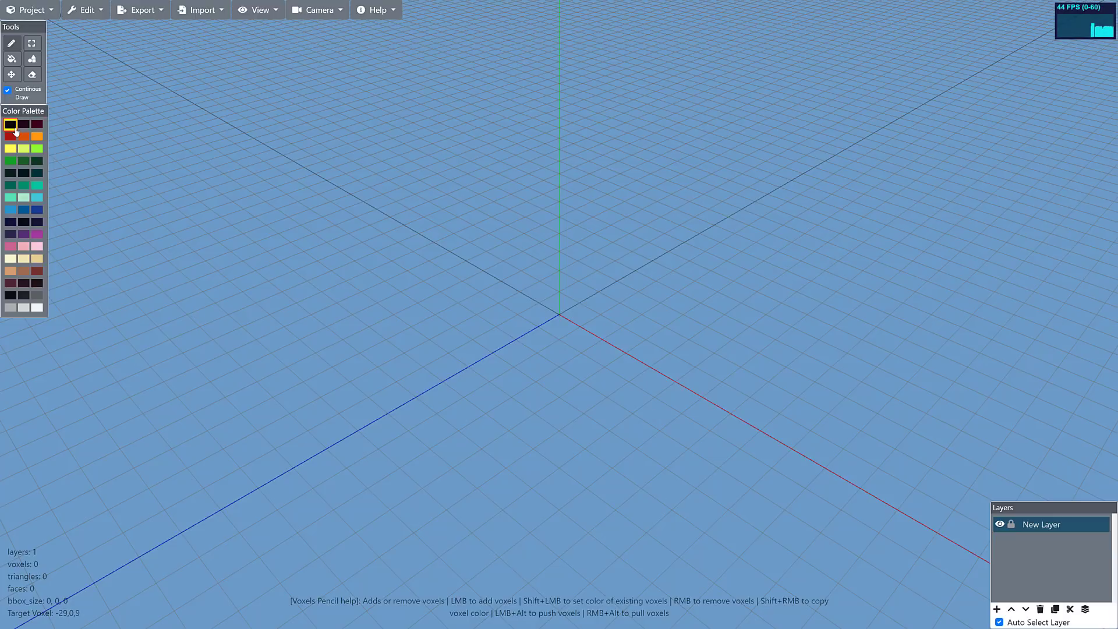
click(10, 125)
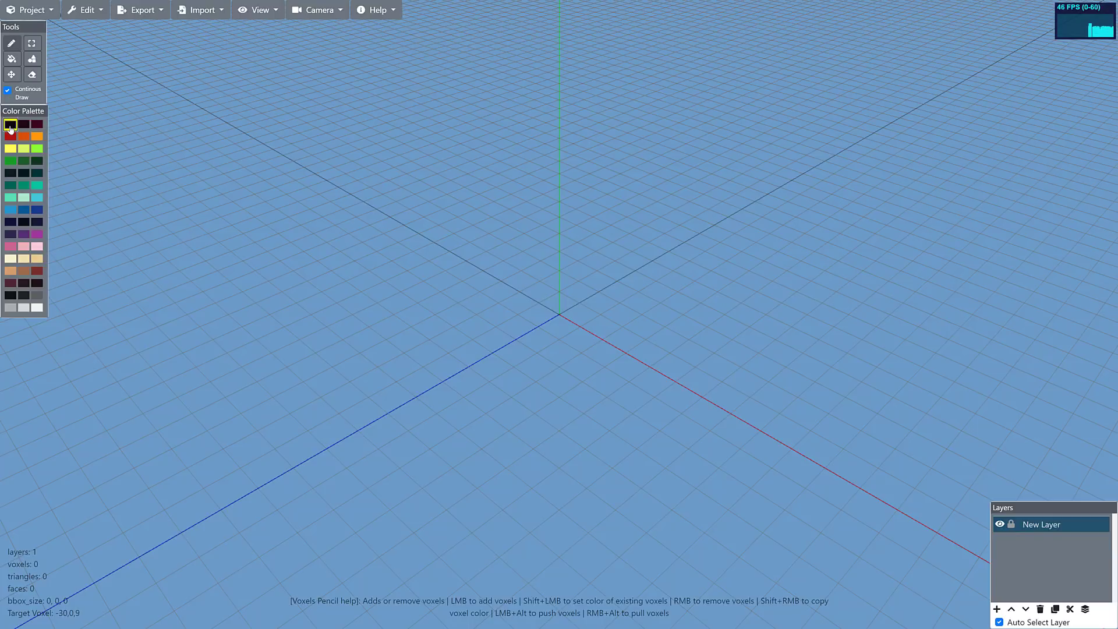
- Pencil a row of black voxels onto the grid, then add purple voxels beside it
click(510, 353)
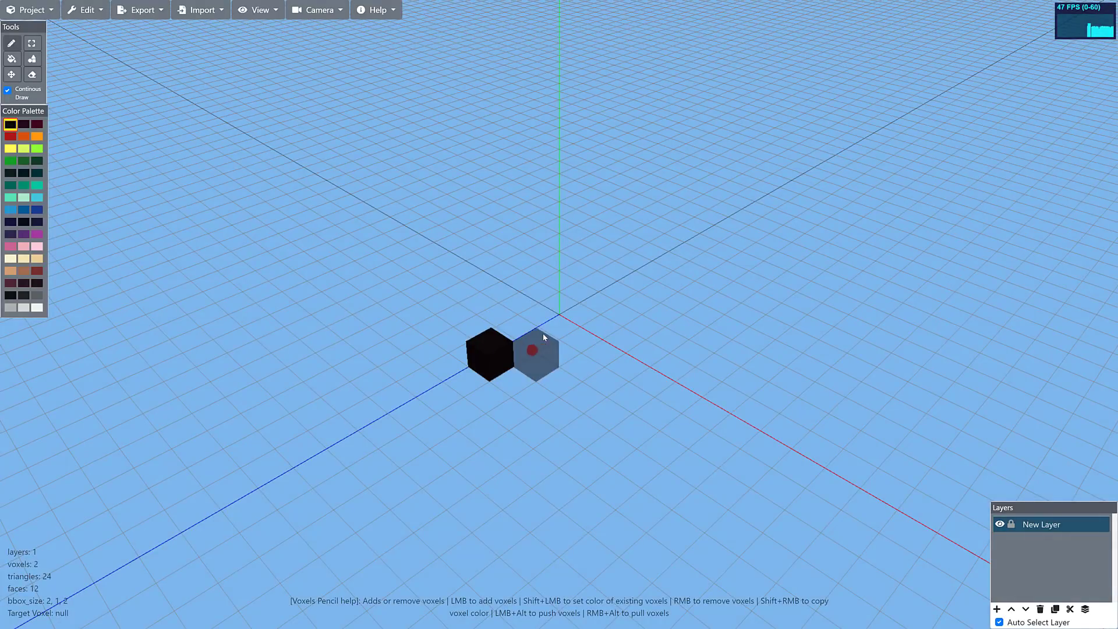
drag(544, 337, 728, 292)
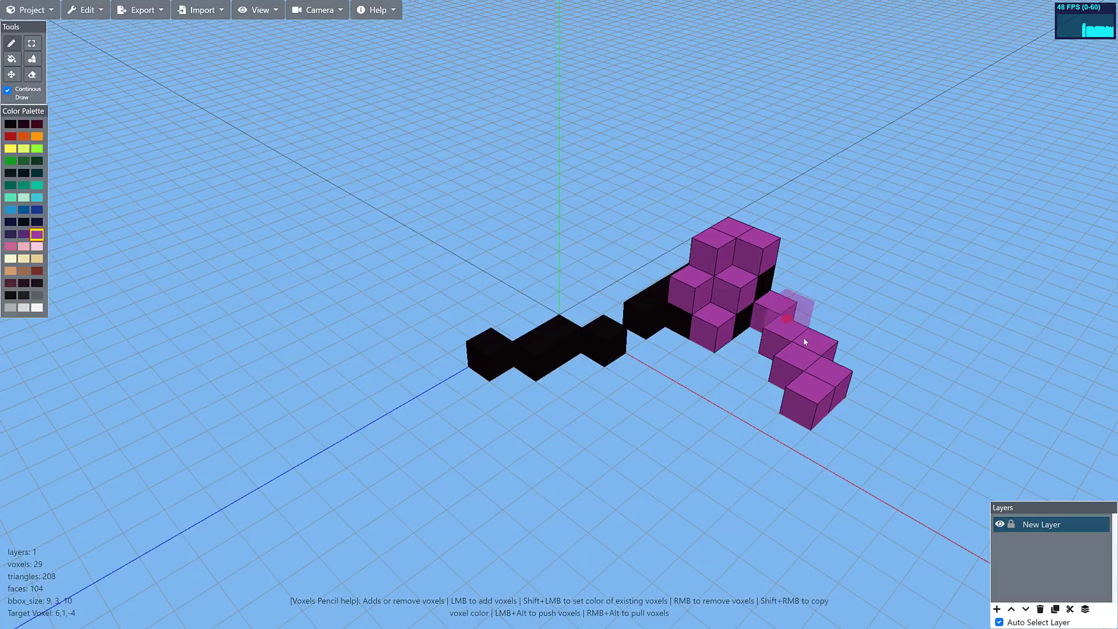
click(798, 314)
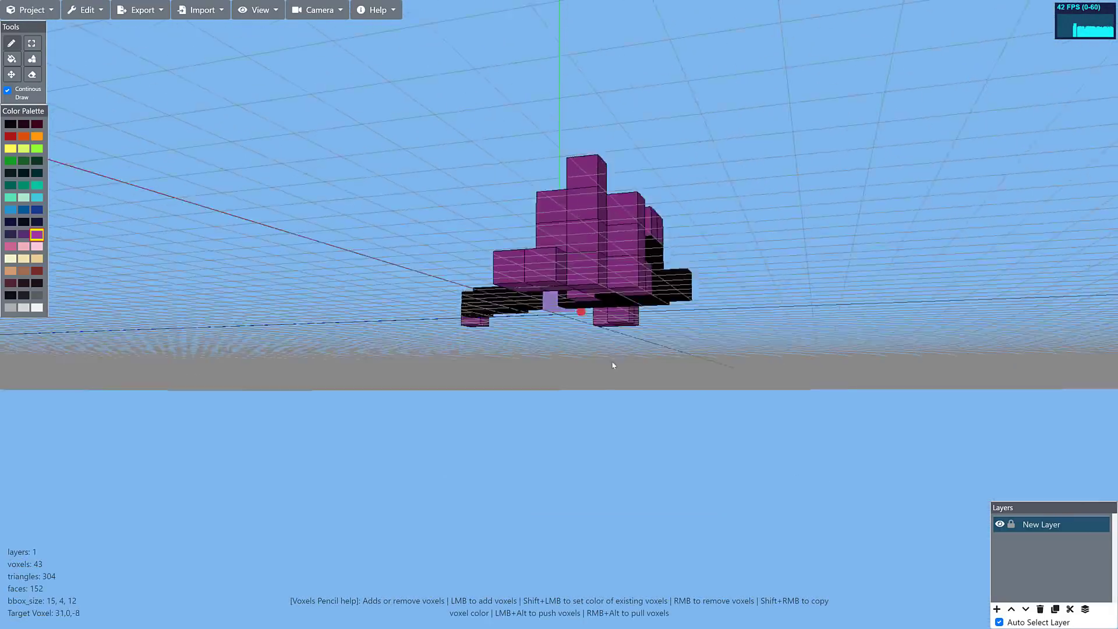
click(318, 10)
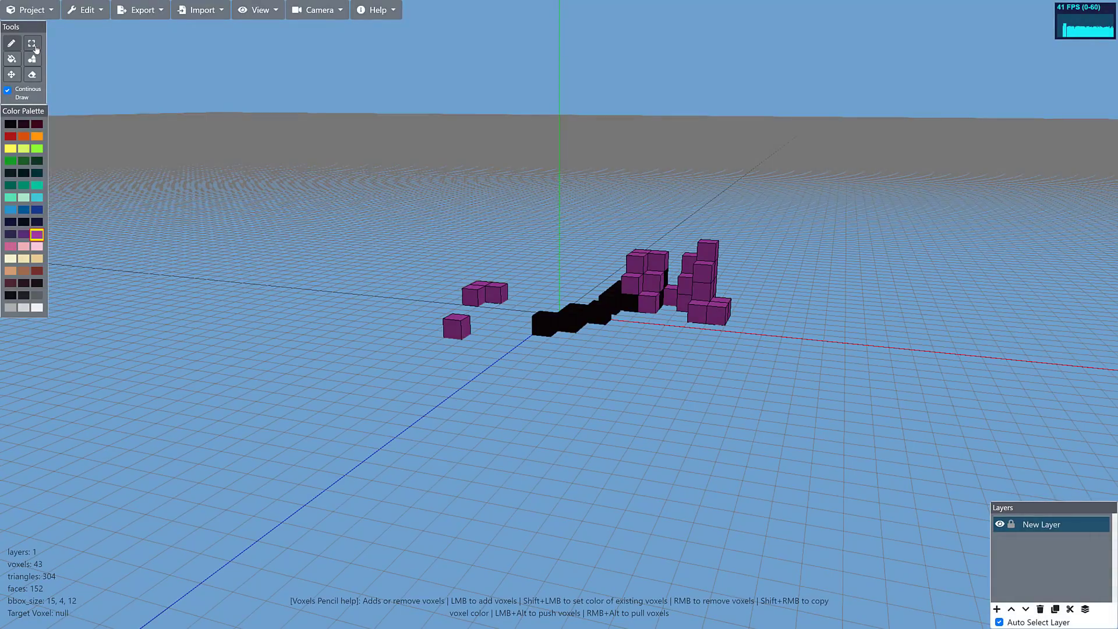
mouse_move(32, 43)
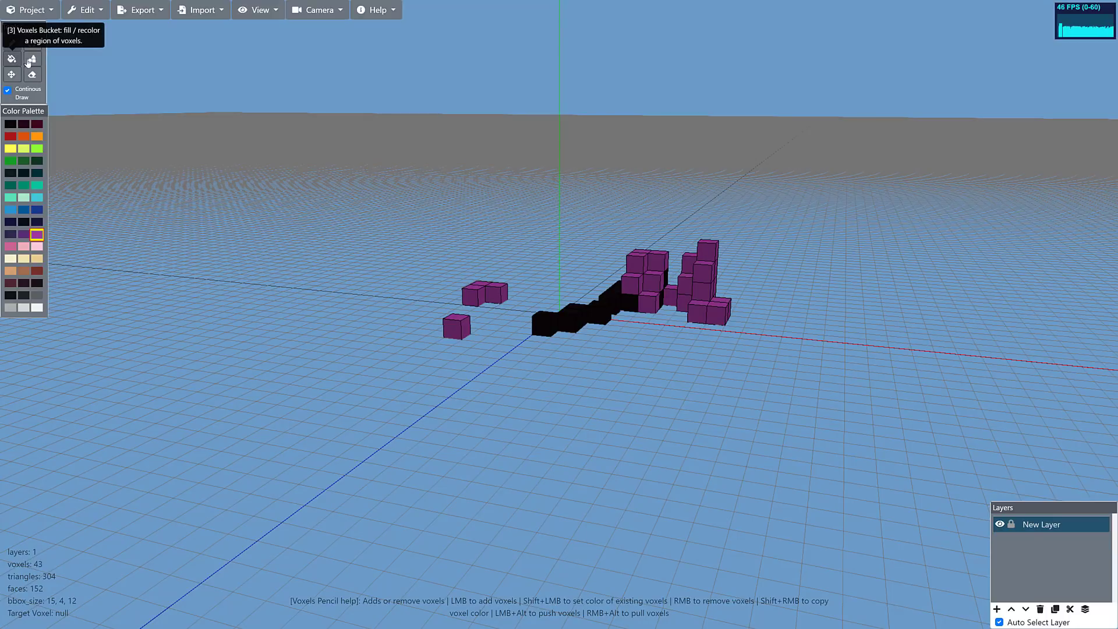
- Draw long diagonal lines of purple voxels with the shape tool
click(32, 59)
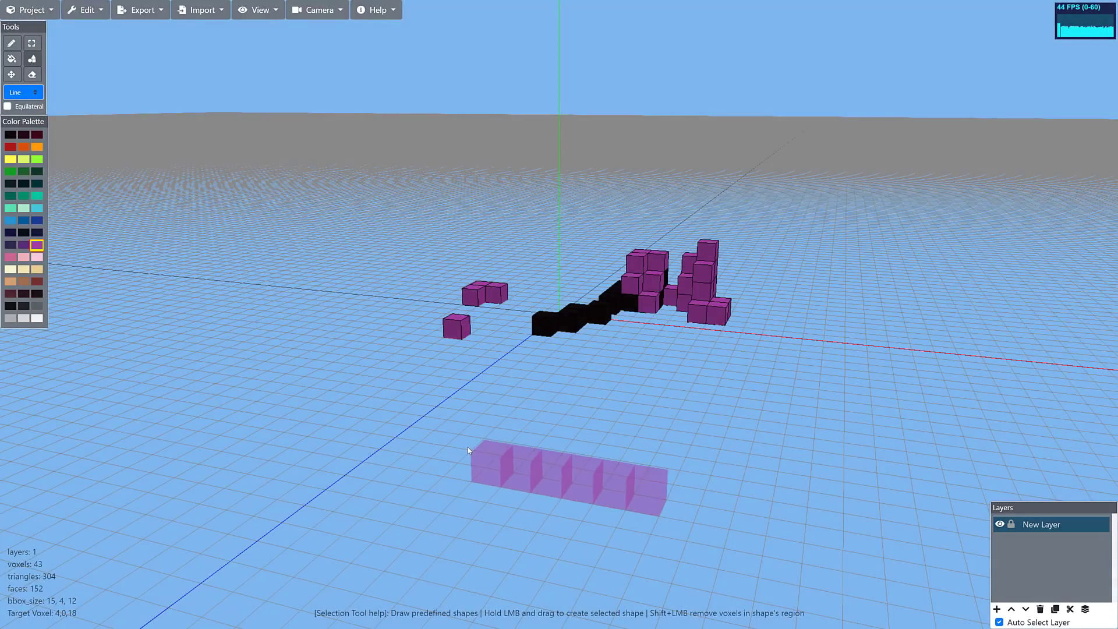
click(656, 485)
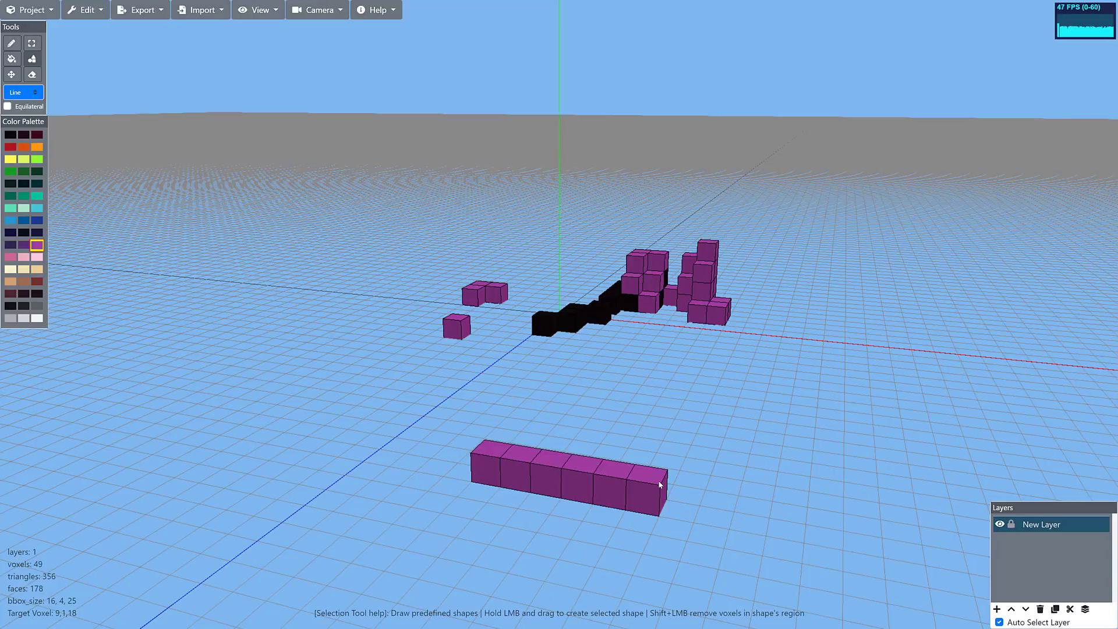
drag(657, 470, 1041, 250)
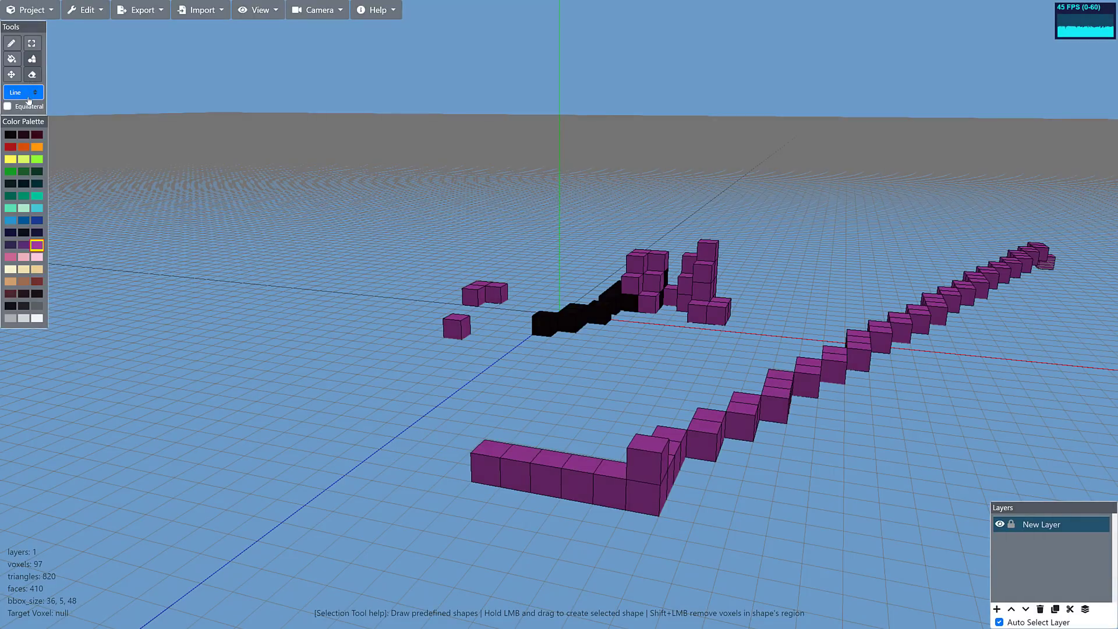
- Switch the shape type to Box for a purple slab, then Sphere for a dark green mound
click(18, 92)
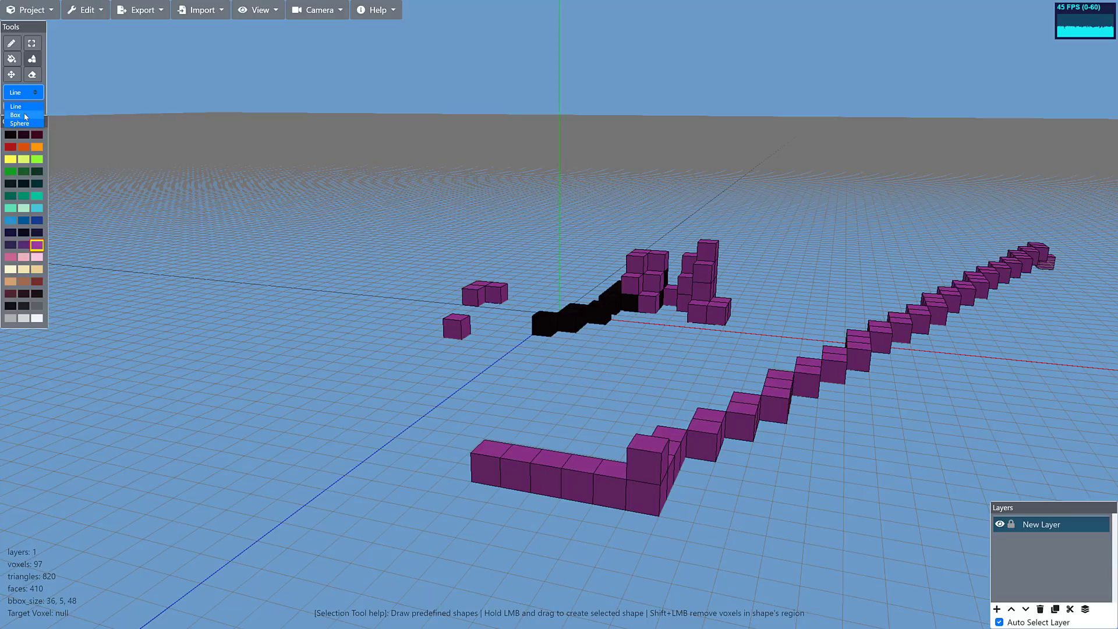
click(14, 114)
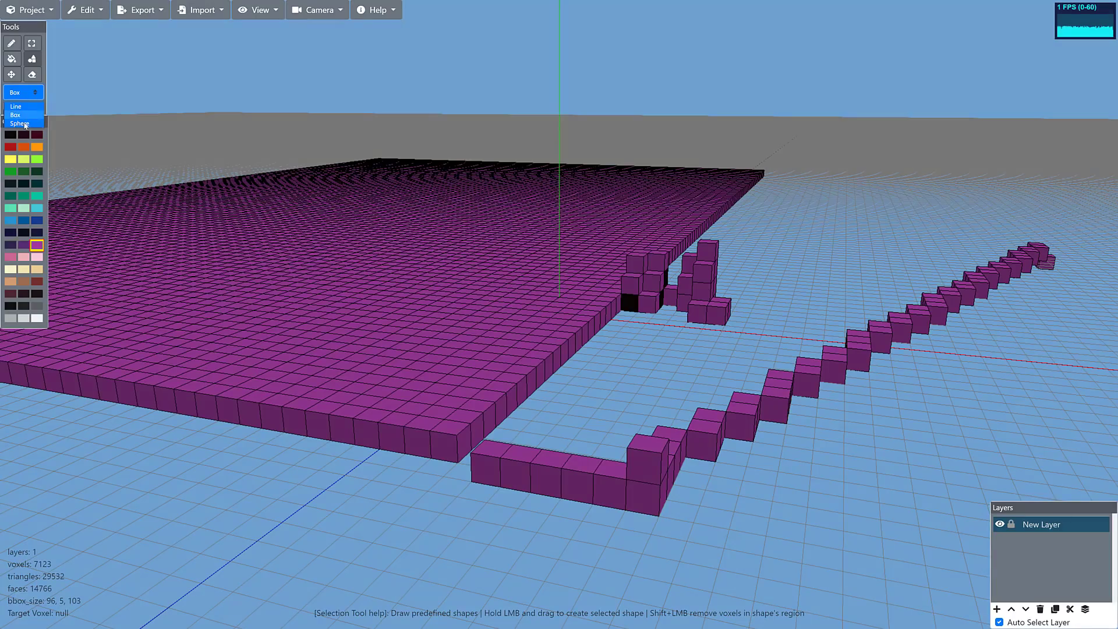
click(19, 124)
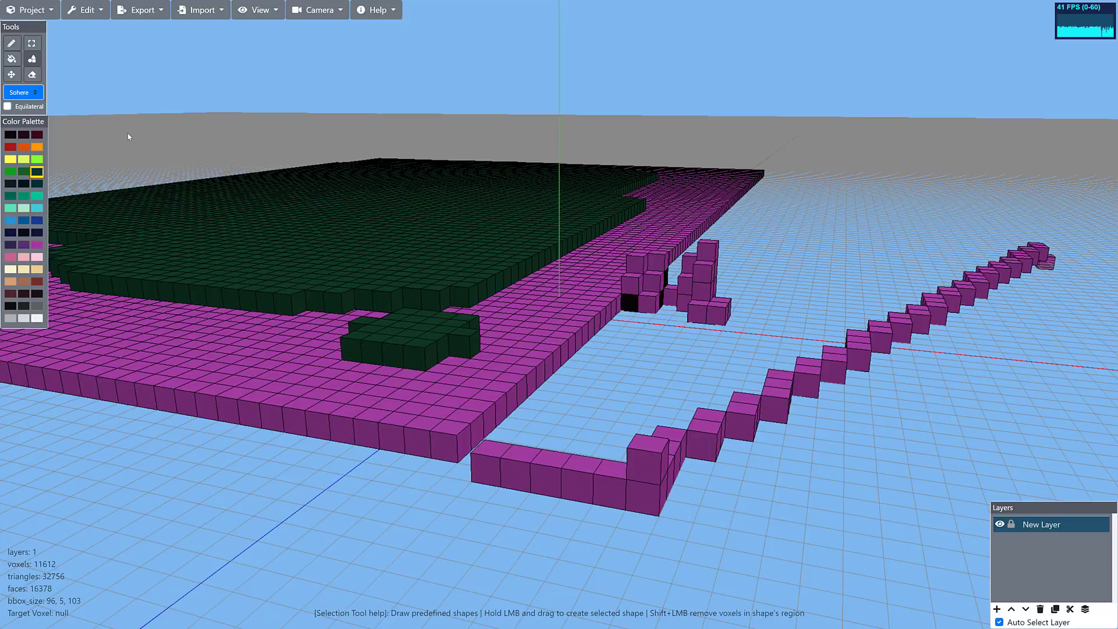
mouse_move(163, 48)
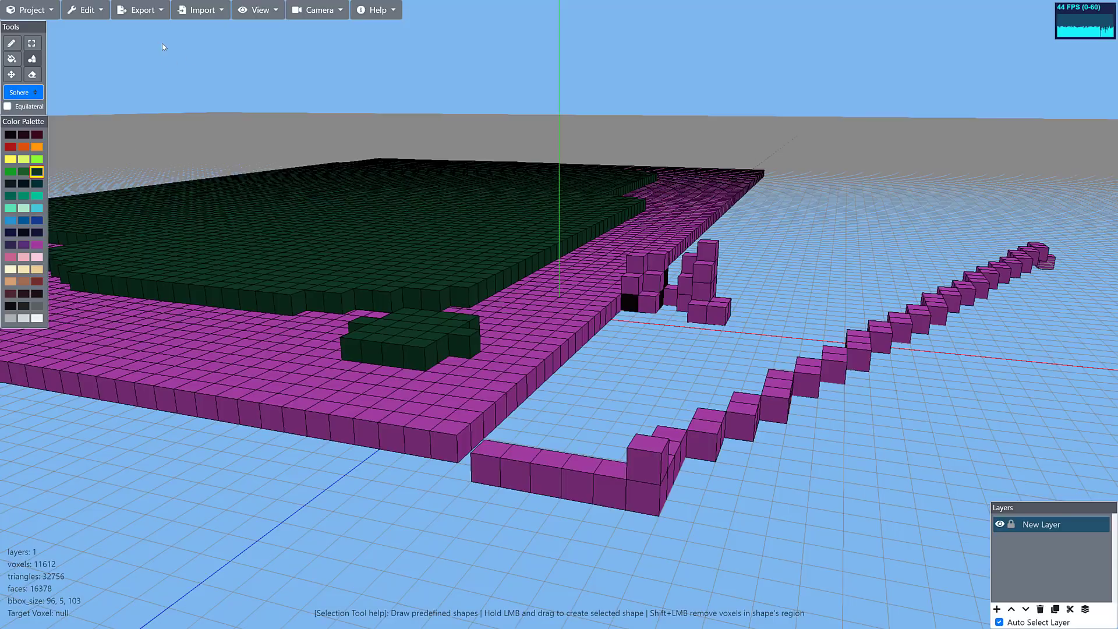
- Apply Edit > Soften Edges to corners only with 4 iterations
click(85, 9)
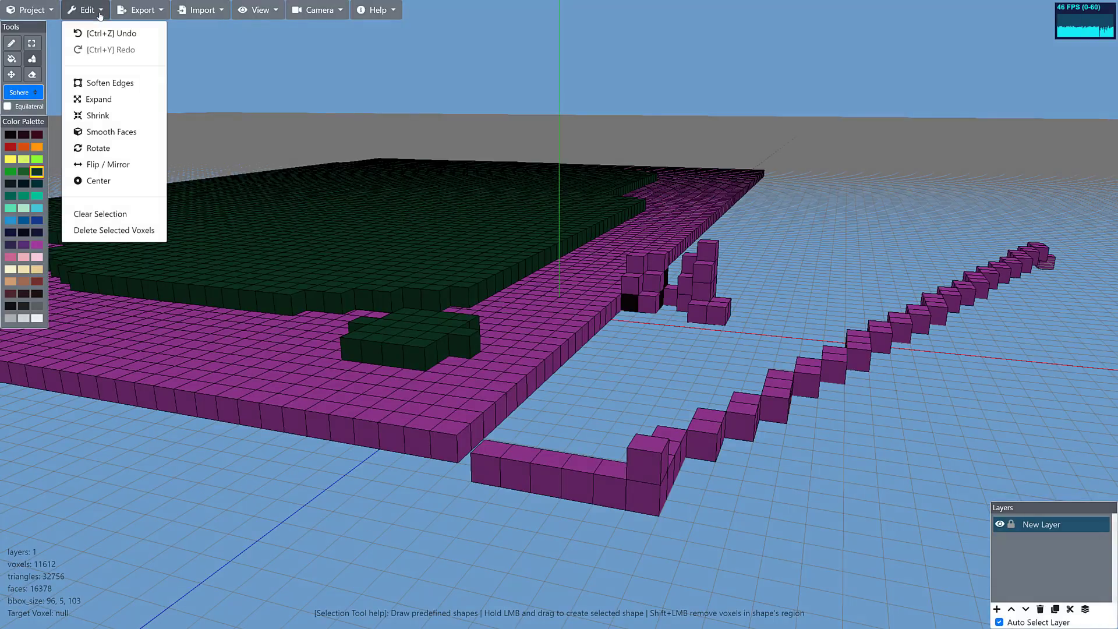
mouse_move(108, 83)
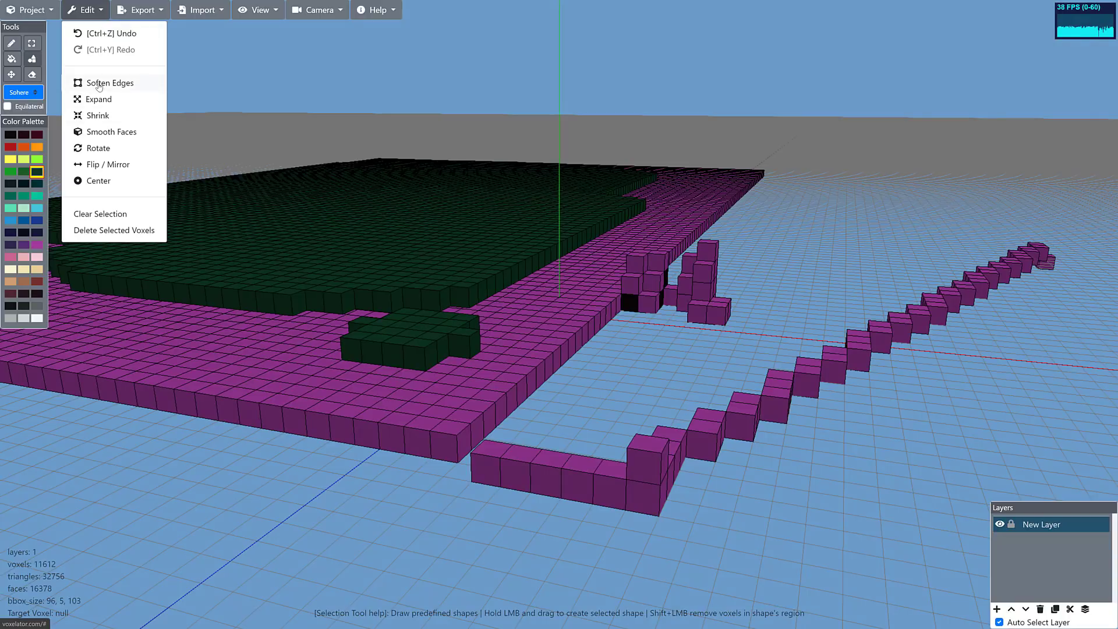
click(109, 82)
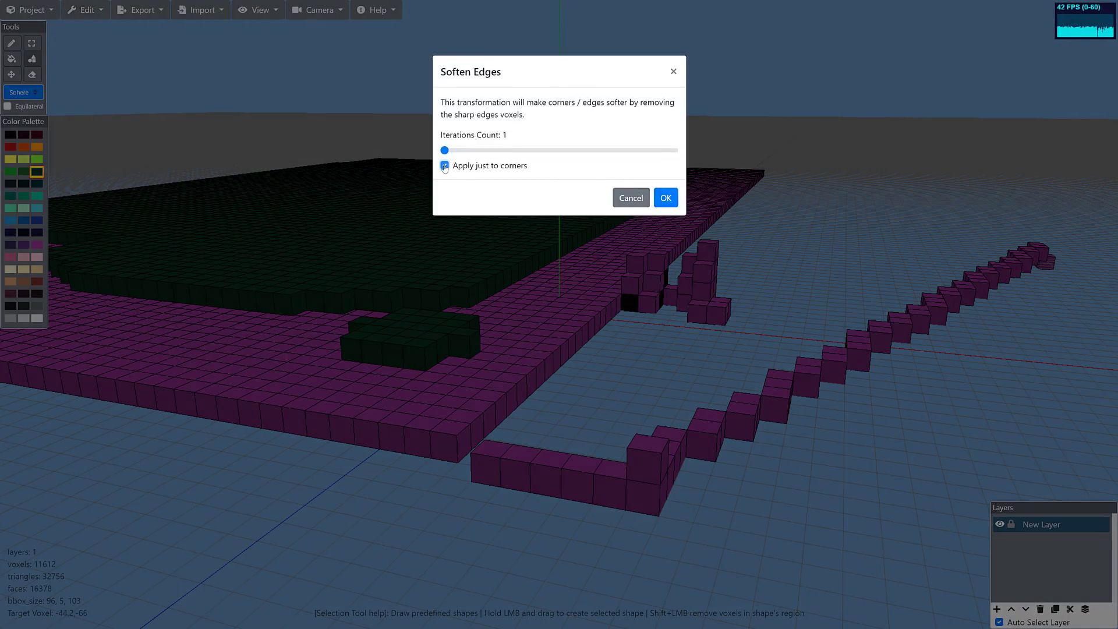
drag(445, 150, 520, 150)
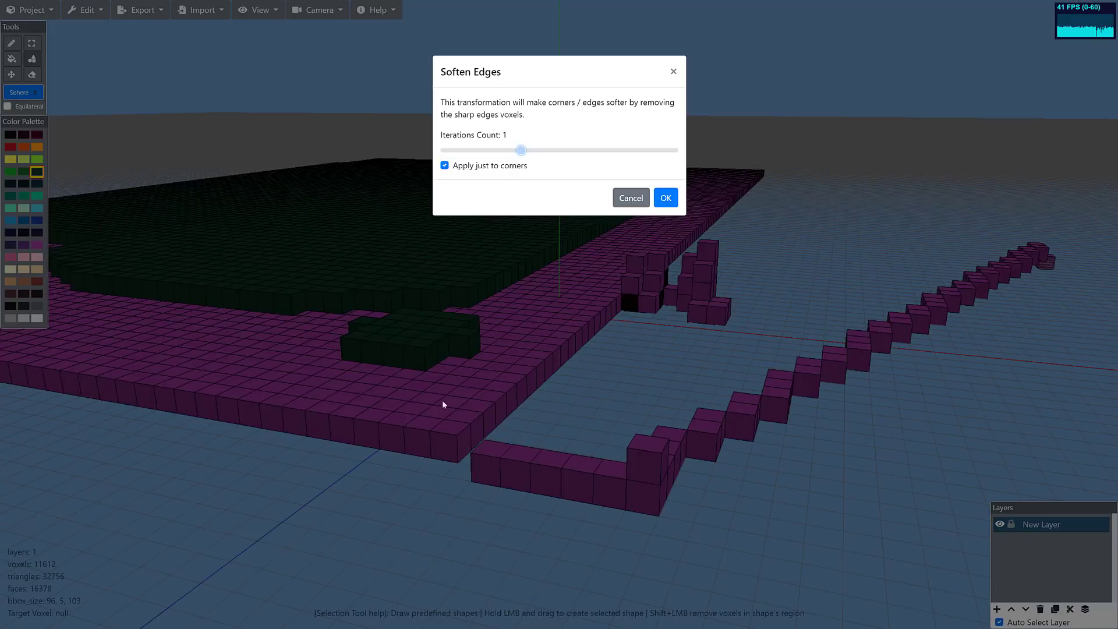
drag(520, 150, 520, 150)
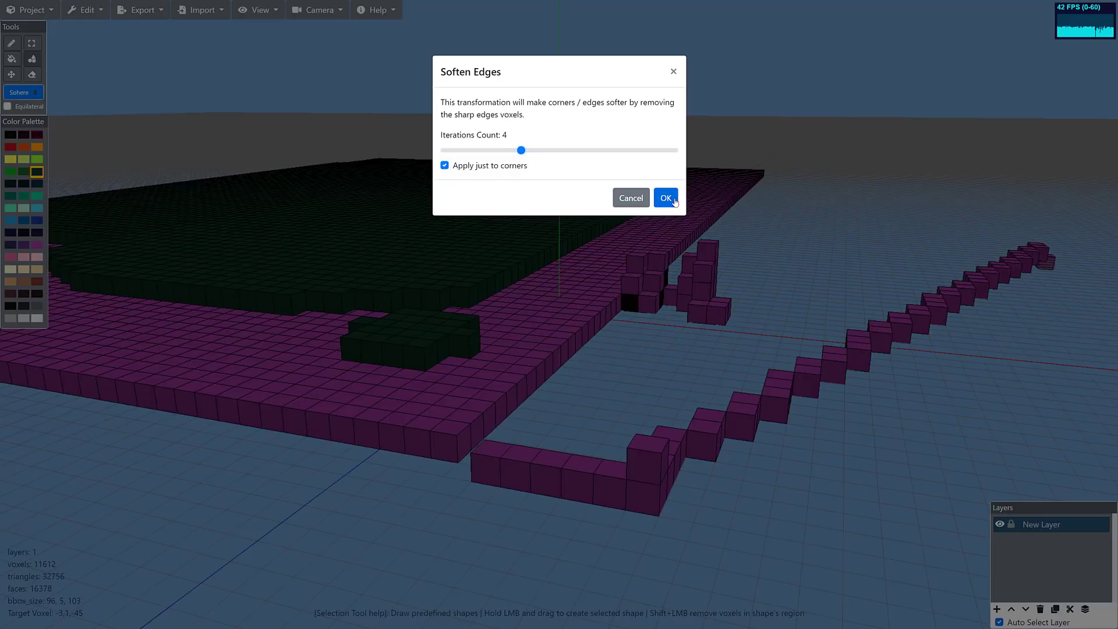
click(664, 198)
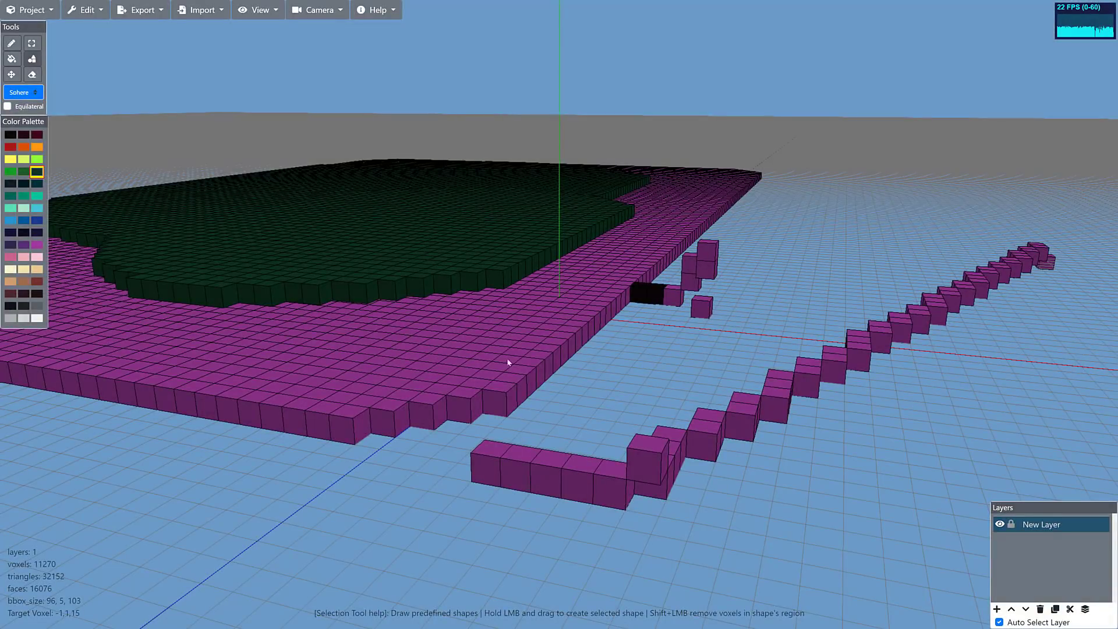
click(86, 10)
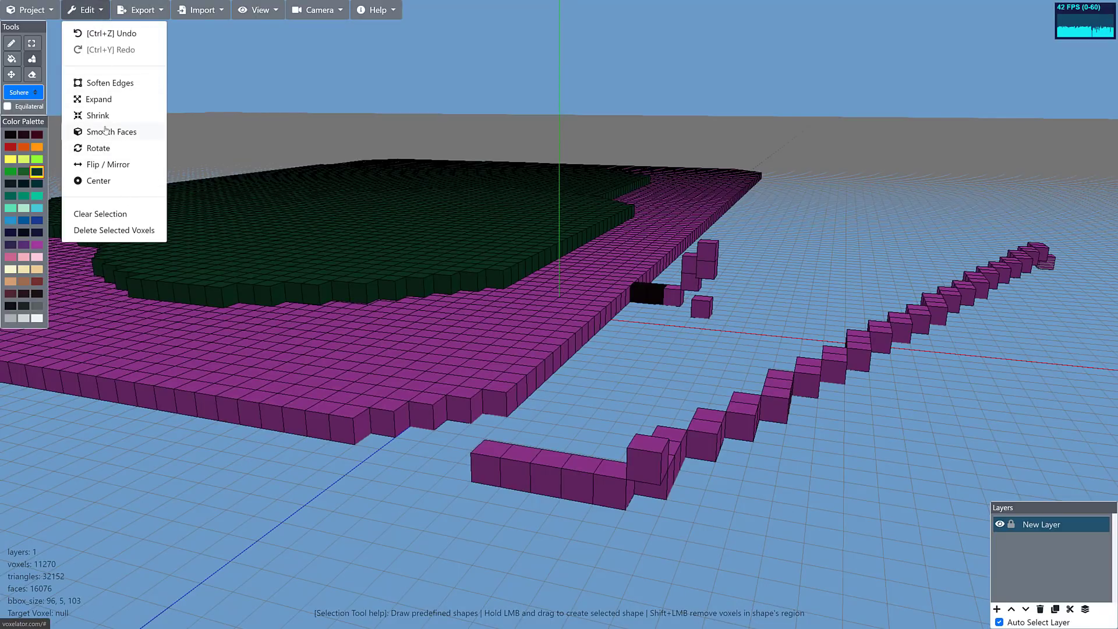
click(111, 132)
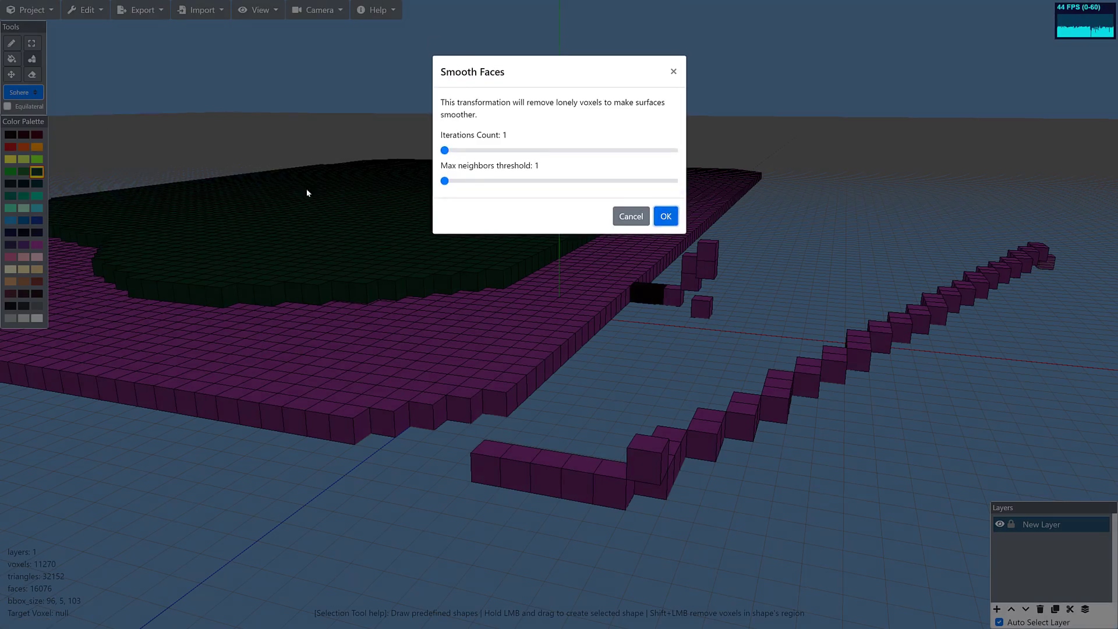
drag(445, 149, 470, 150)
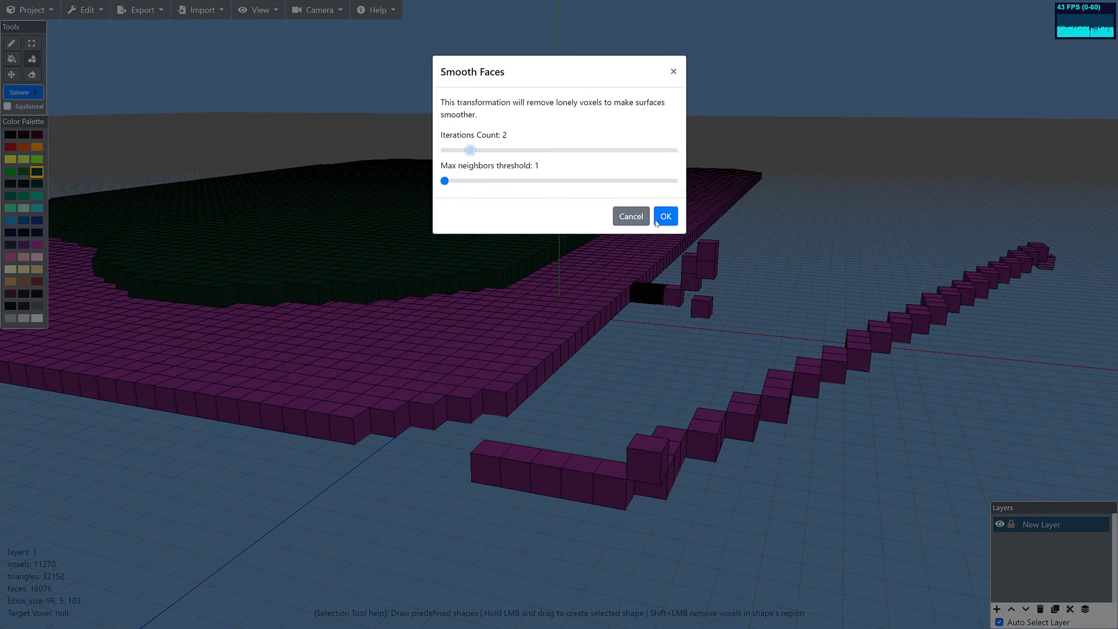
click(665, 215)
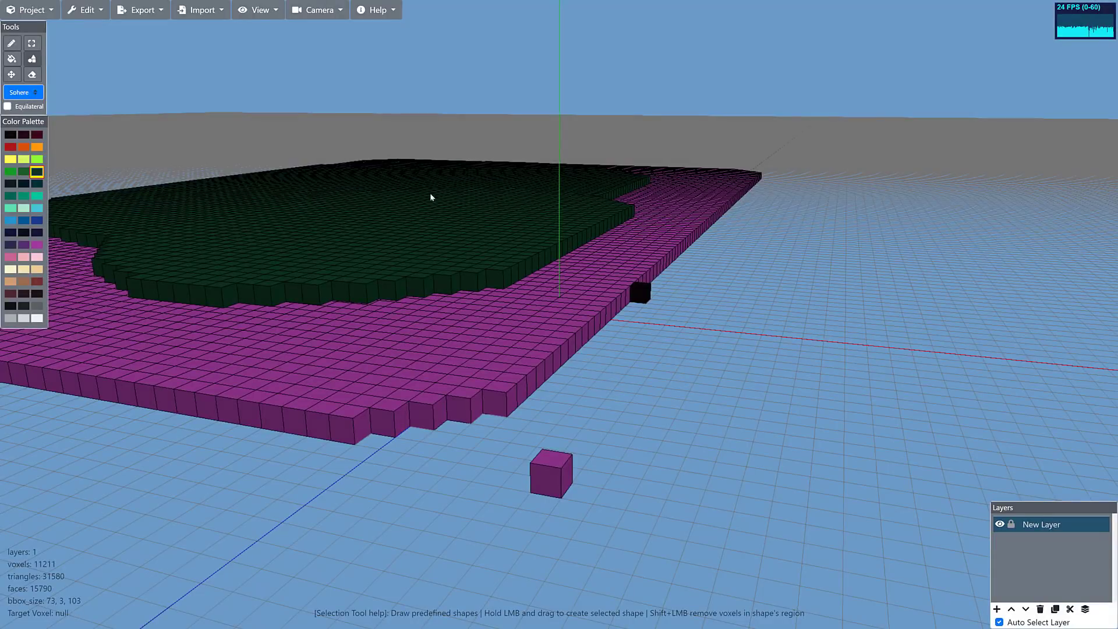
mouse_move(357, 191)
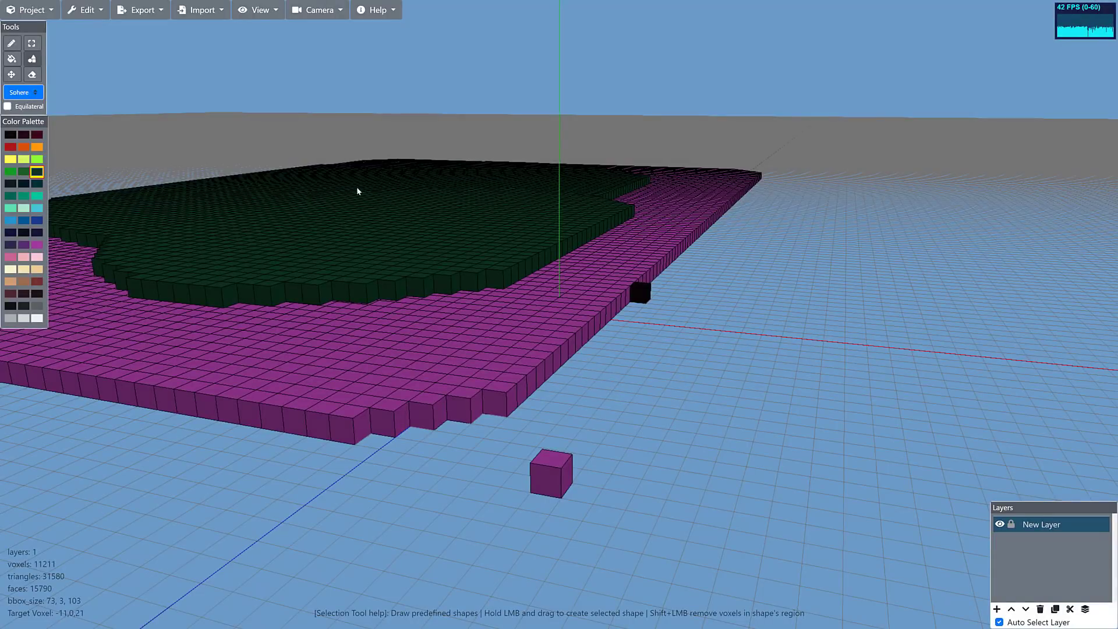
mouse_move(111, 32)
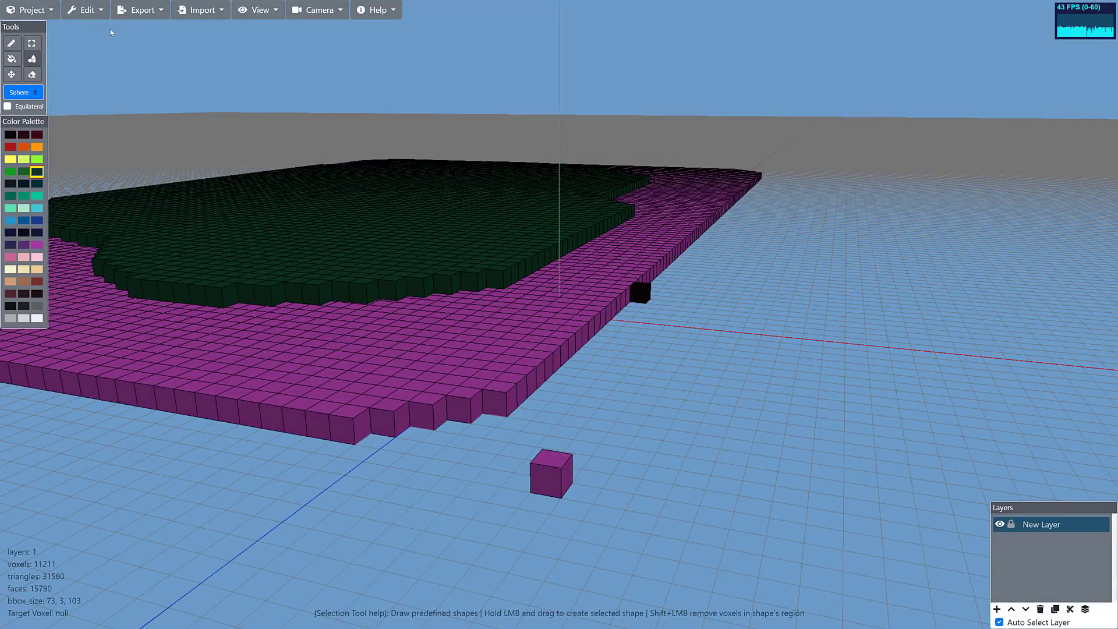
click(30, 10)
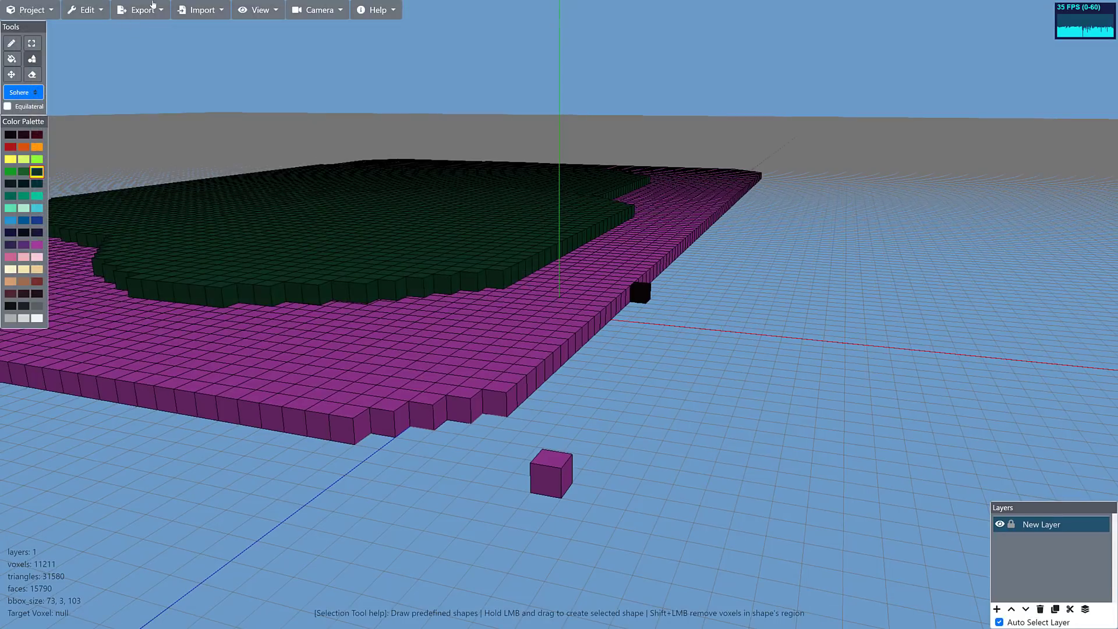
- Import a 48-colour palette from an image file and dismiss the success message
click(200, 10)
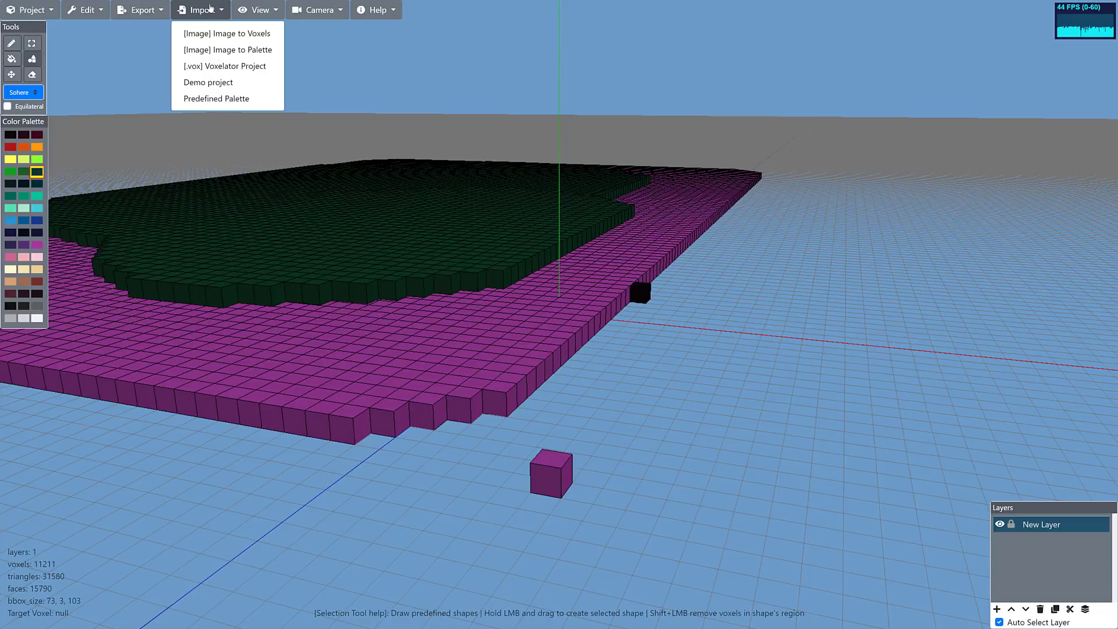
mouse_move(231, 55)
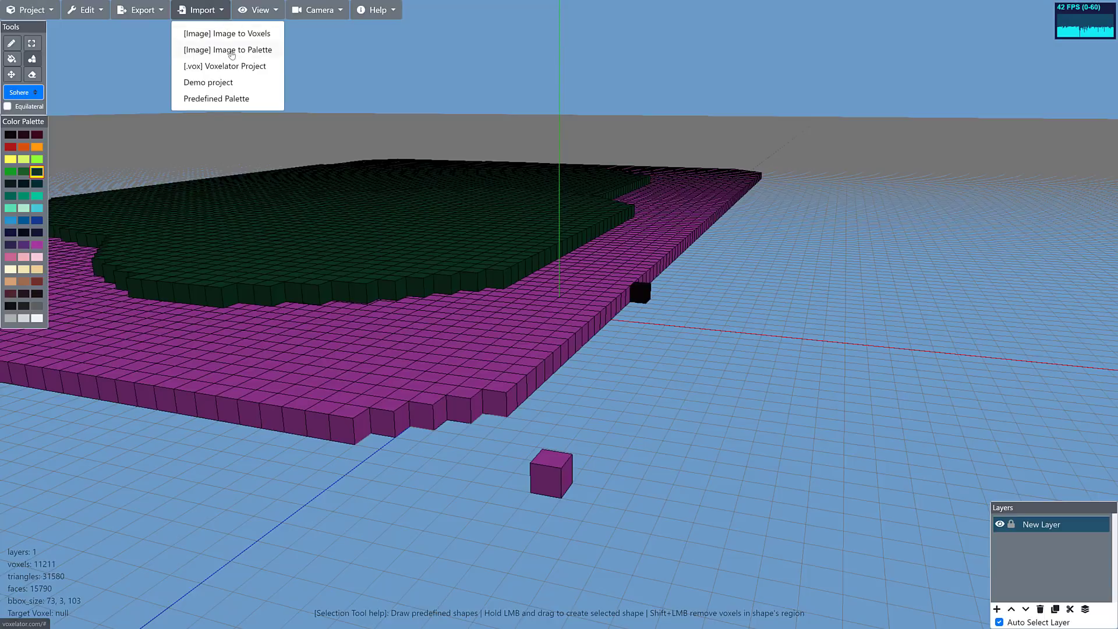
click(226, 33)
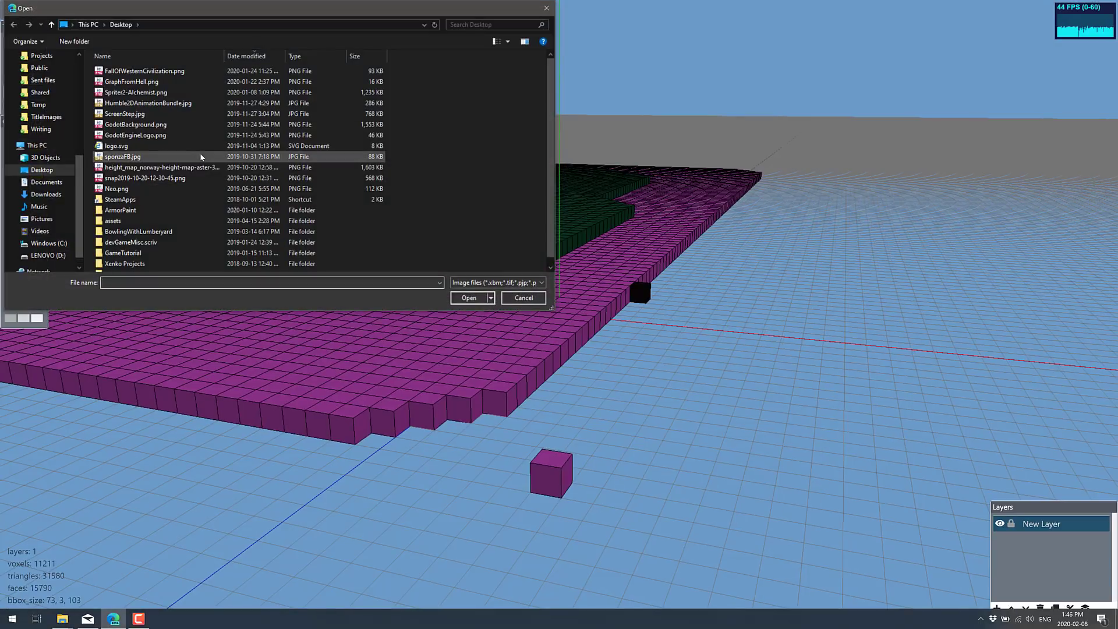
click(131, 82)
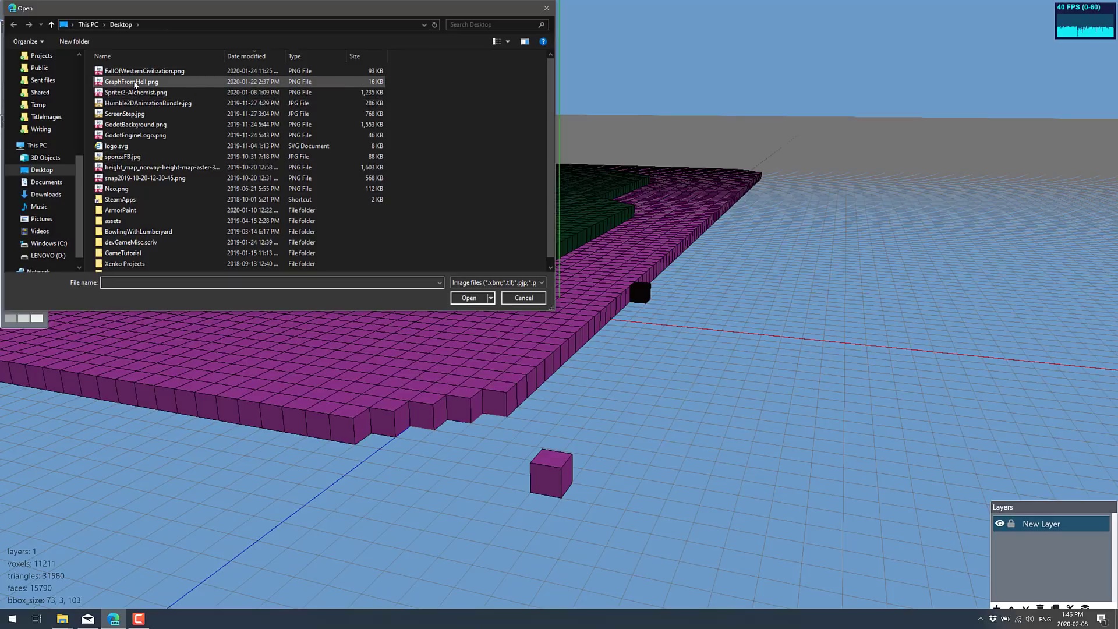
click(469, 298)
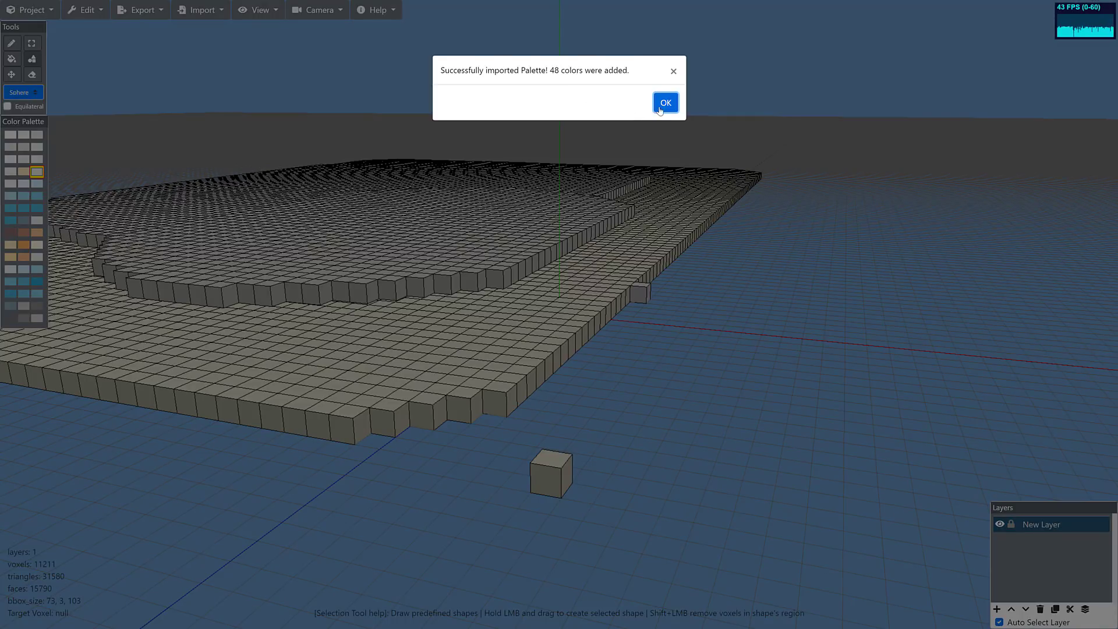
click(664, 103)
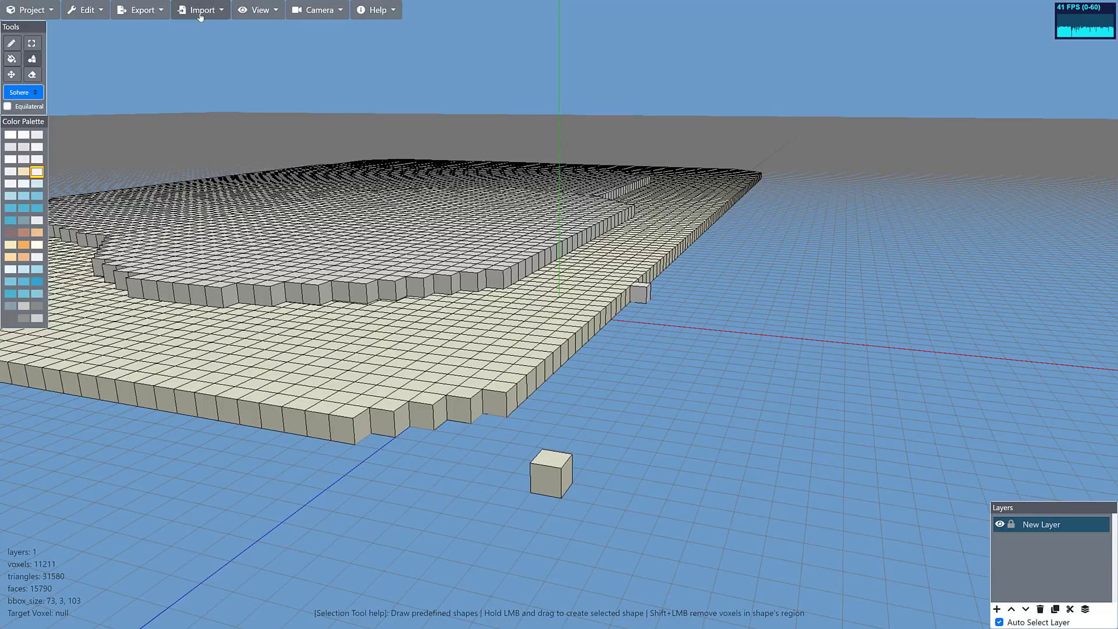
- Open sponzaFB.jpg via Import > Image to Voxels, after one cancelled attempt
click(201, 9)
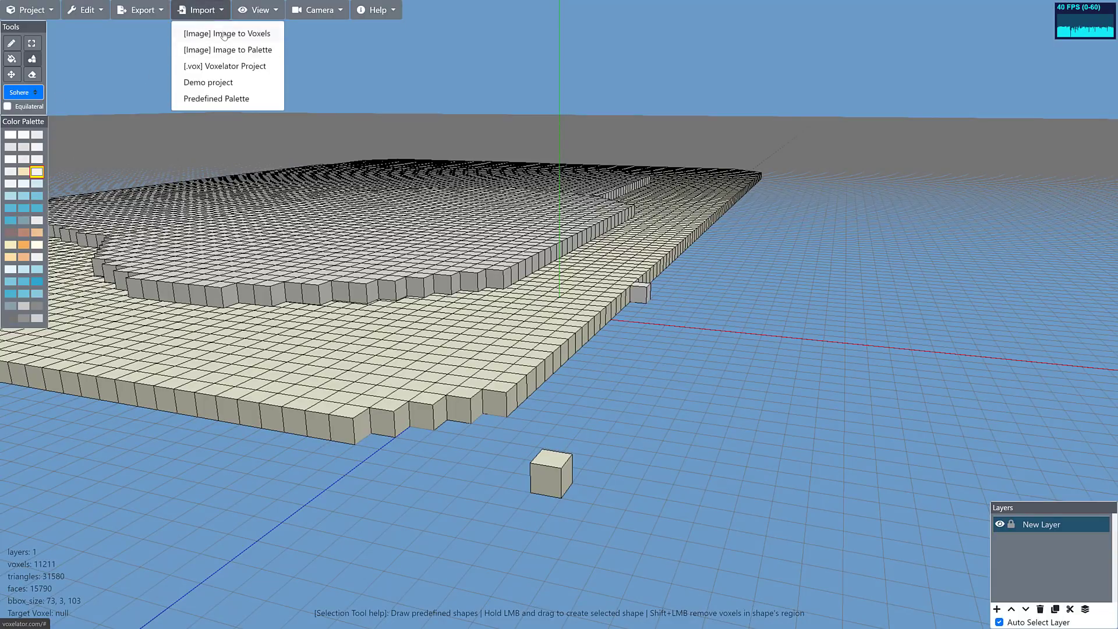
click(225, 32)
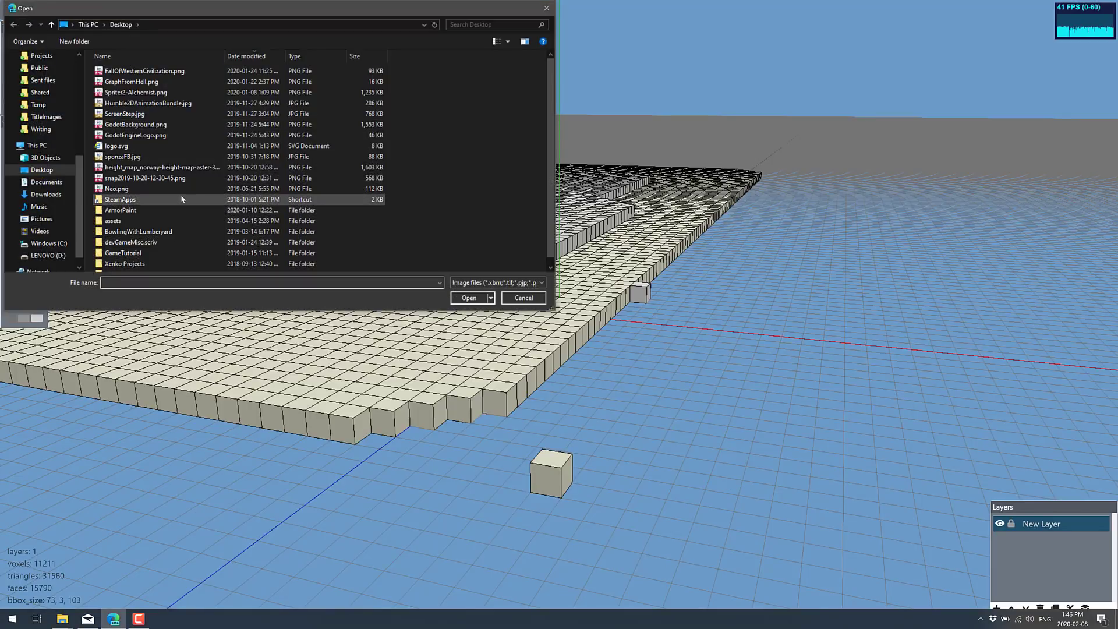
click(523, 298)
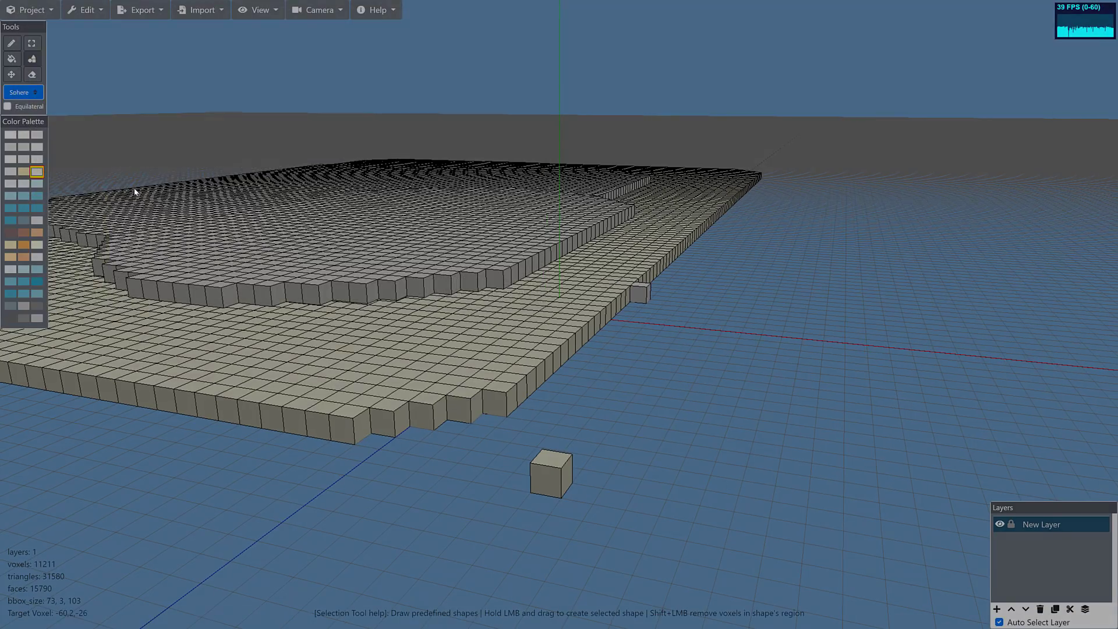
click(201, 10)
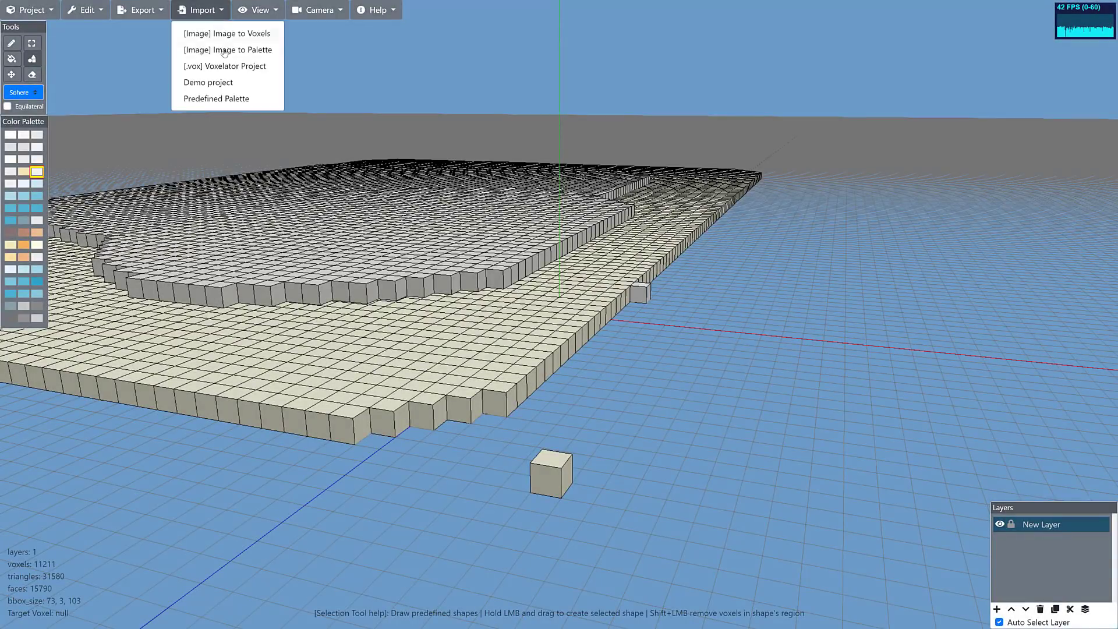
click(227, 33)
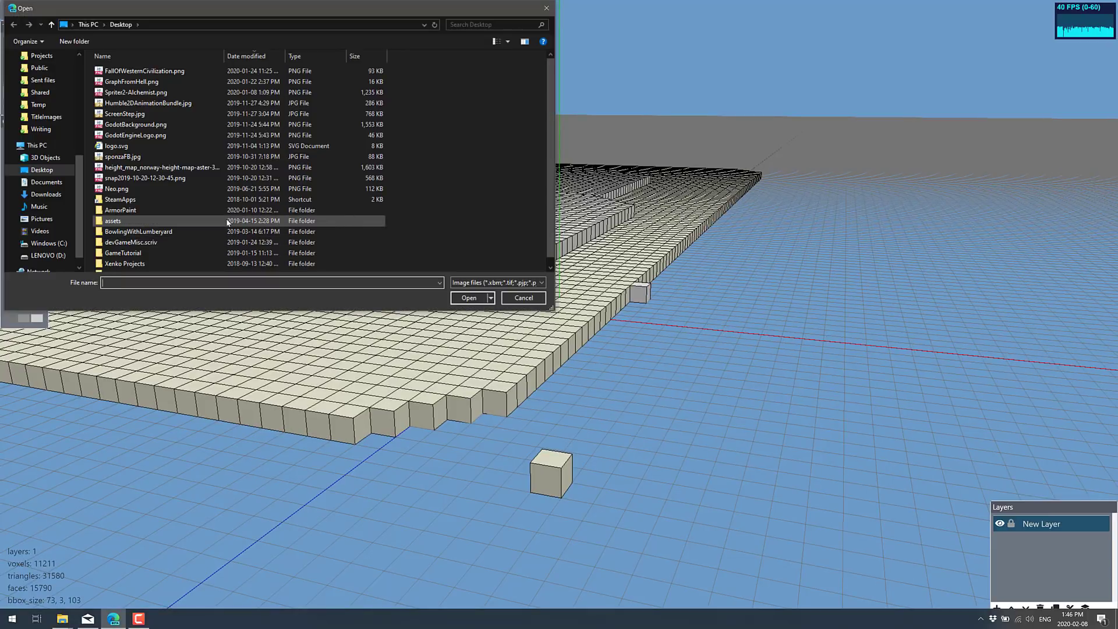
mouse_move(168, 182)
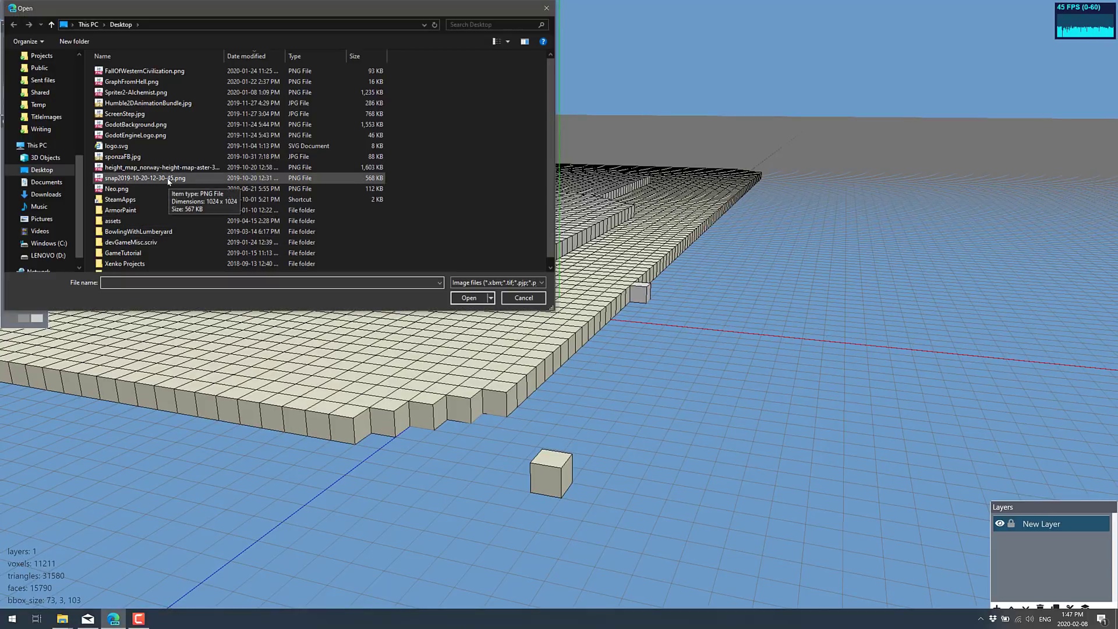
click(121, 157)
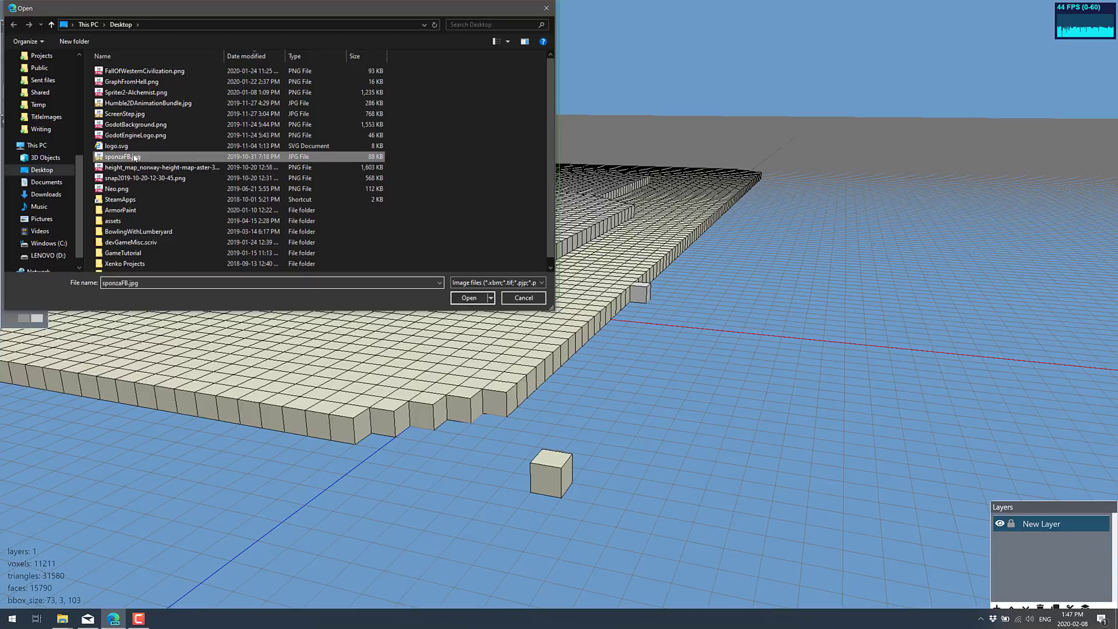
click(468, 297)
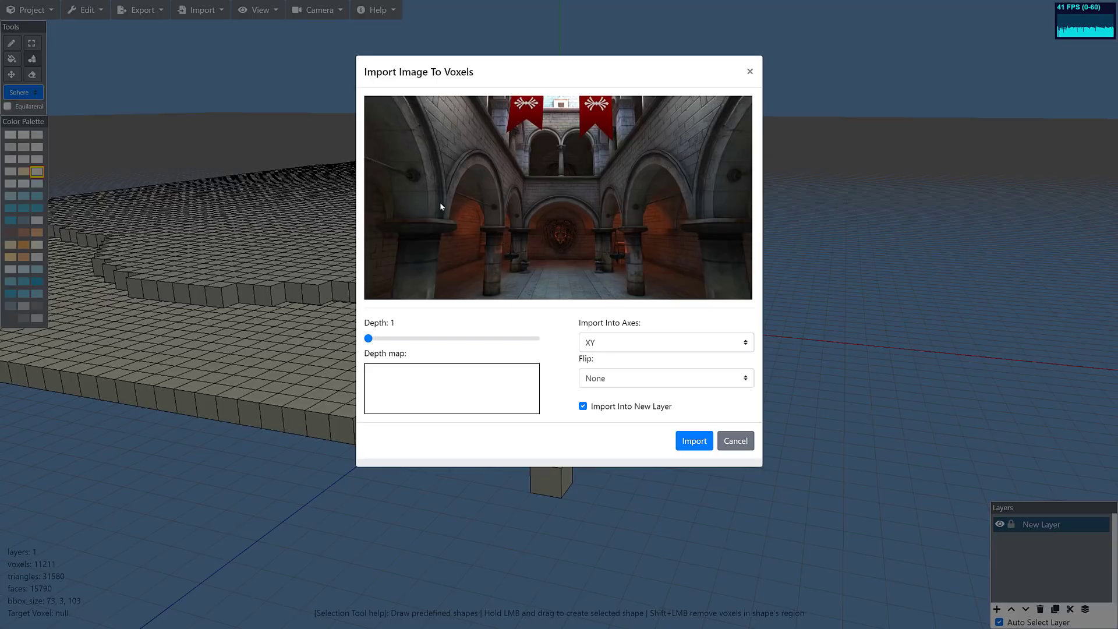
- Import the sponza image as voxels with depth 1, XY axes, into a new layer
click(693, 441)
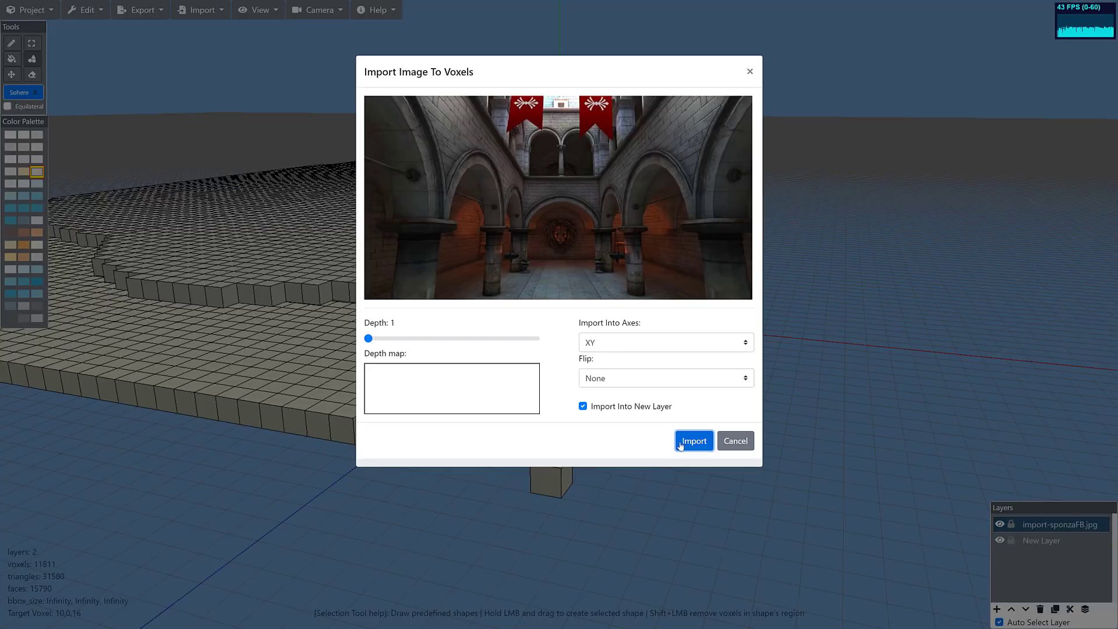
click(693, 440)
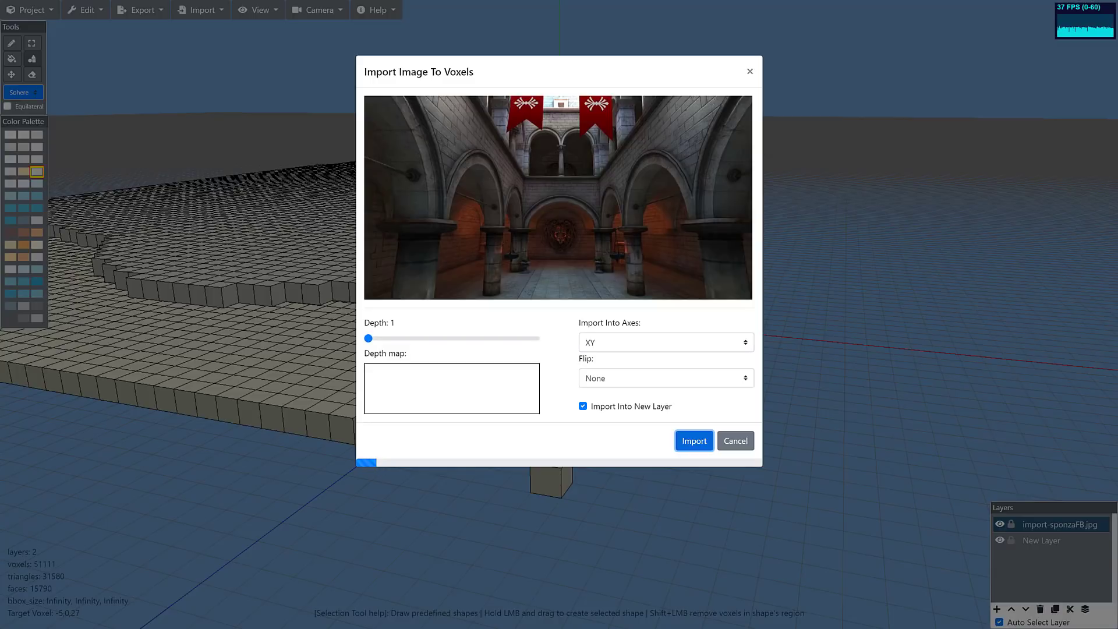
click(693, 440)
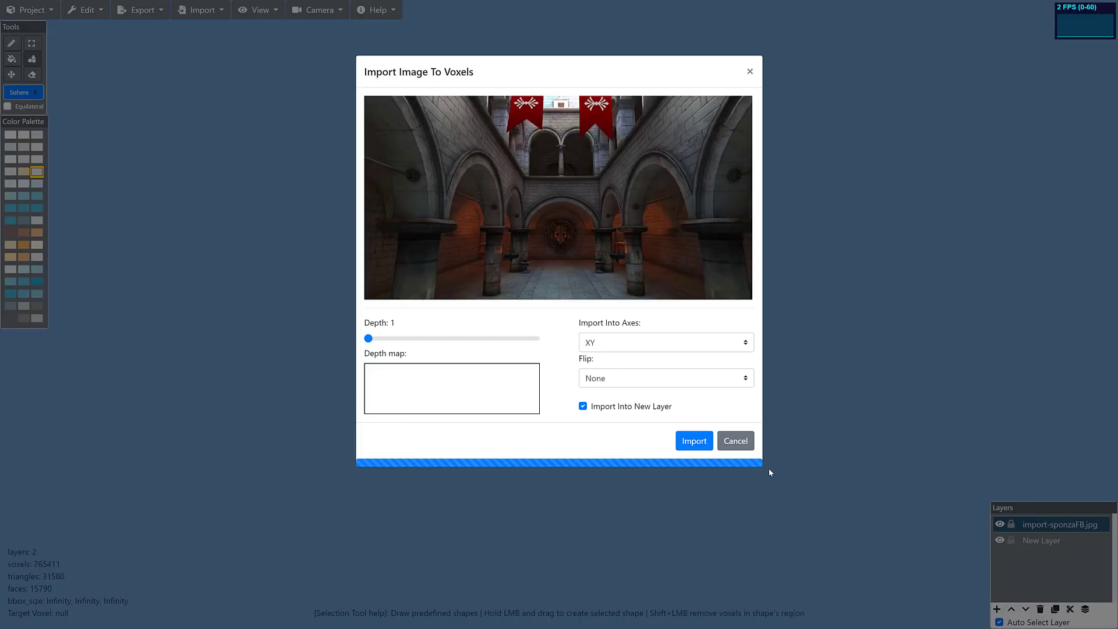
mouse_move(430, 530)
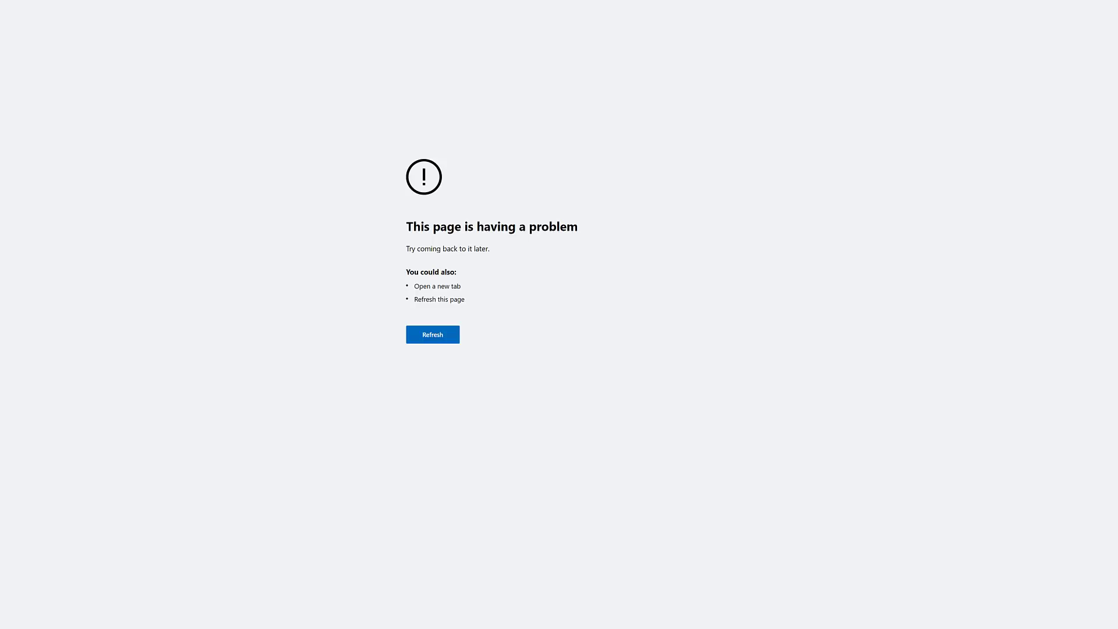
mouse_move(612, 314)
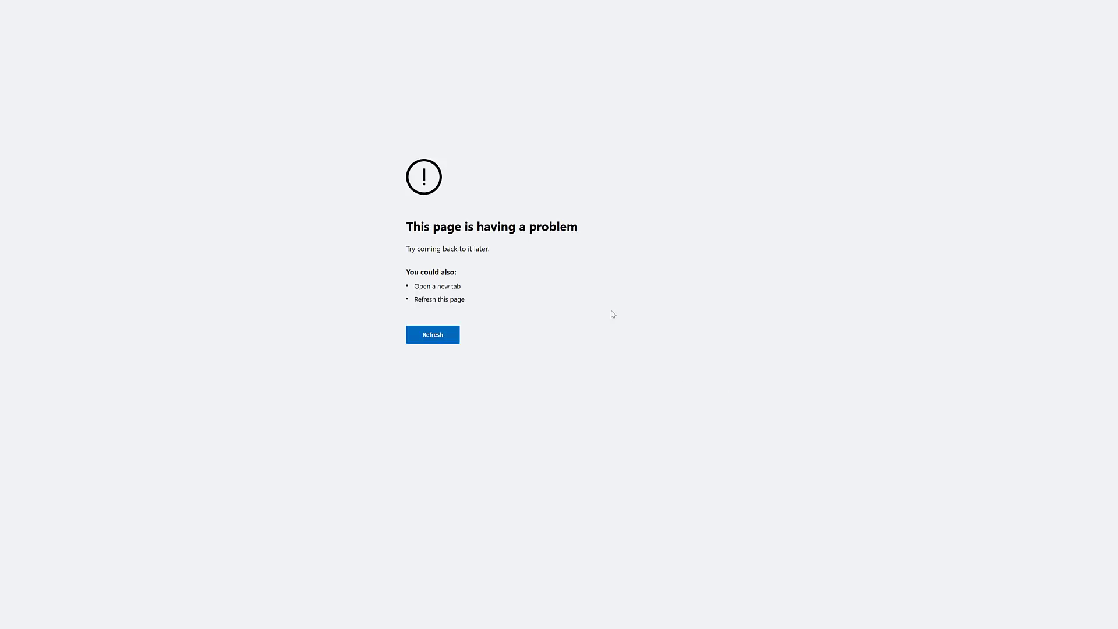
- Refresh the crashed browser page to reload Voxelator
click(432, 335)
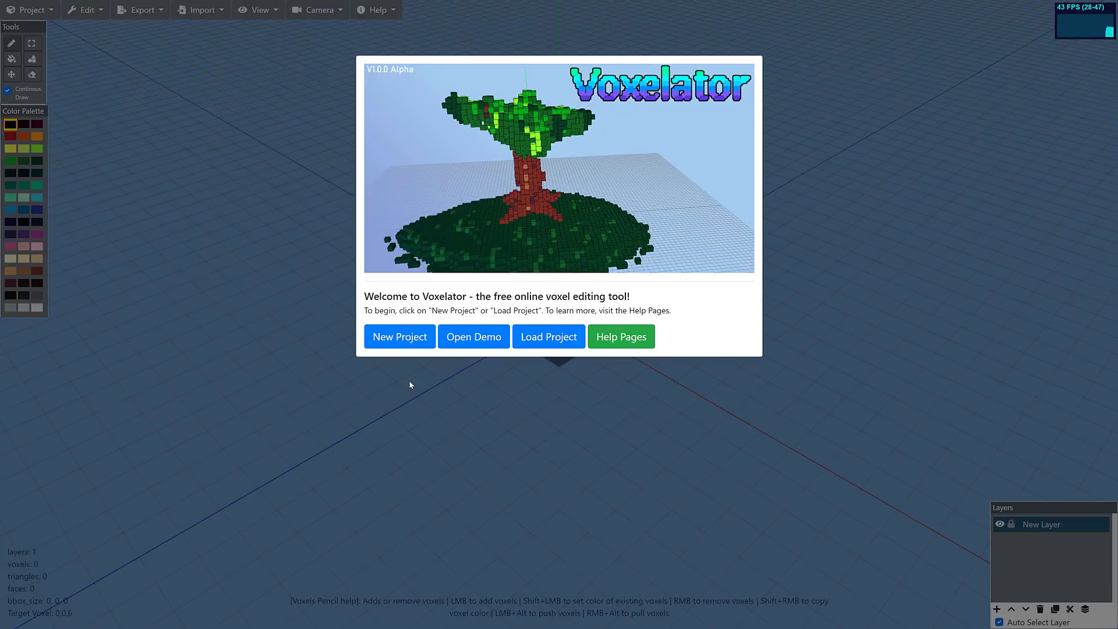
mouse_move(421, 377)
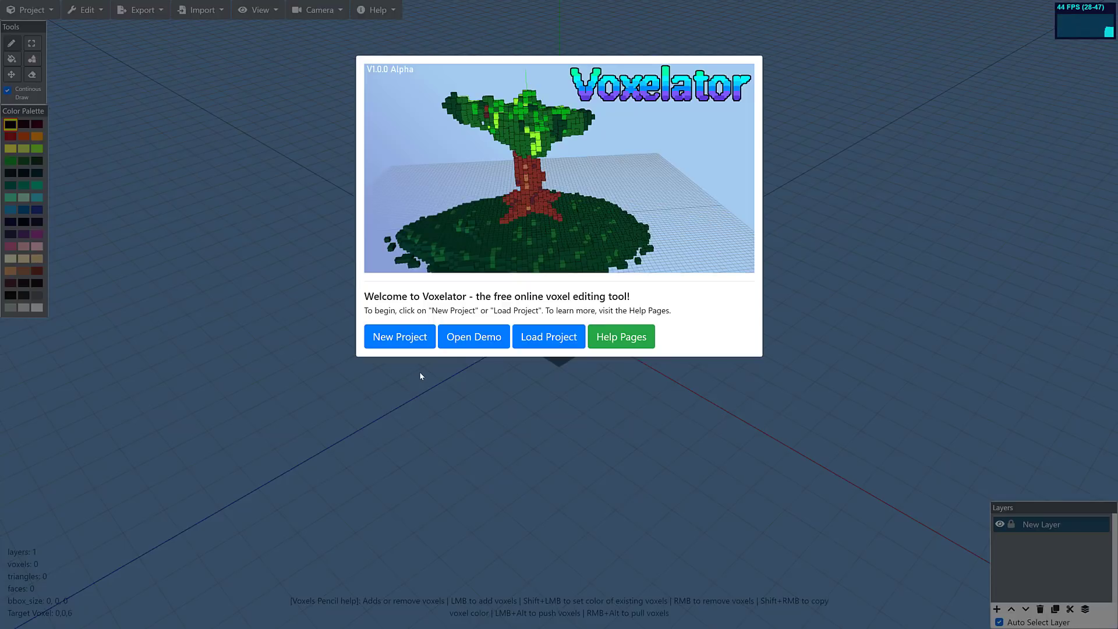
mouse_move(396, 380)
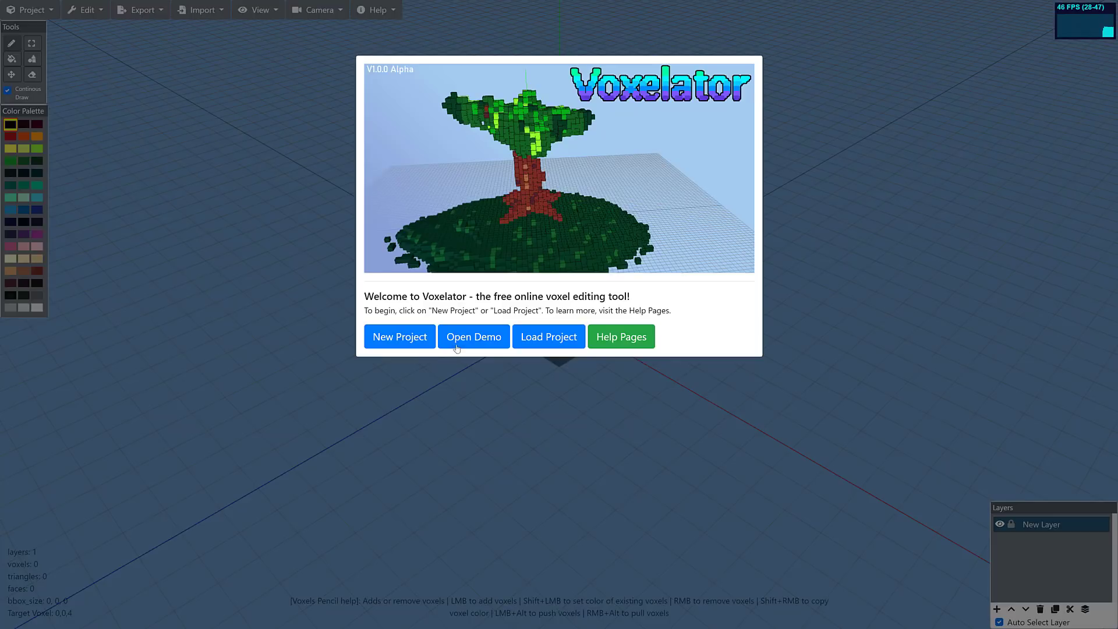
- Open the Tree demo project from the welcome screen's demo list
click(473, 336)
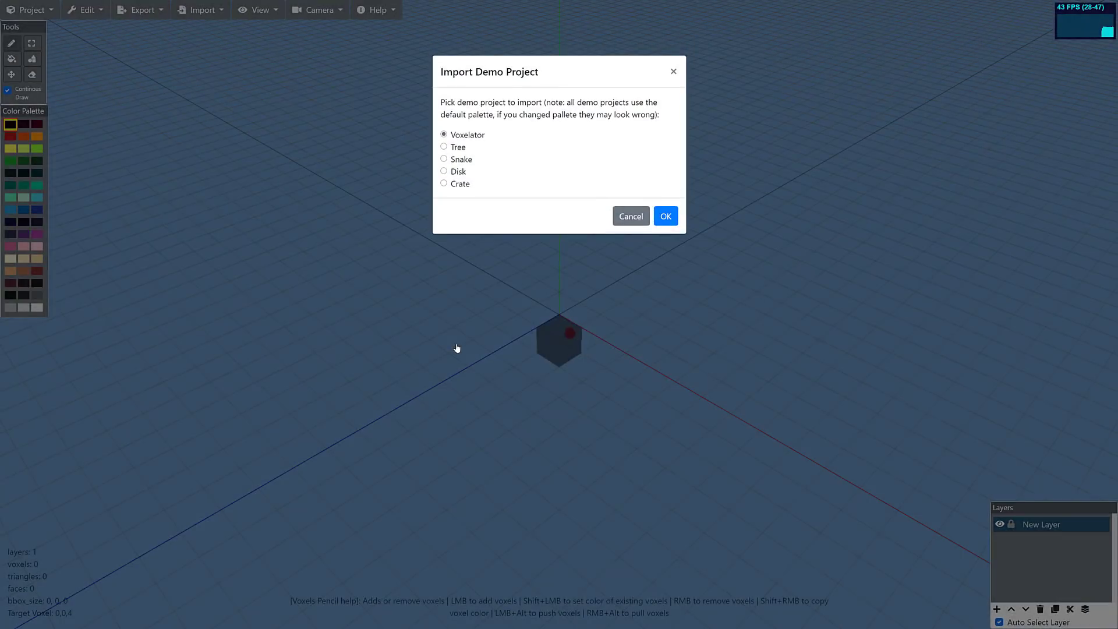
click(444, 147)
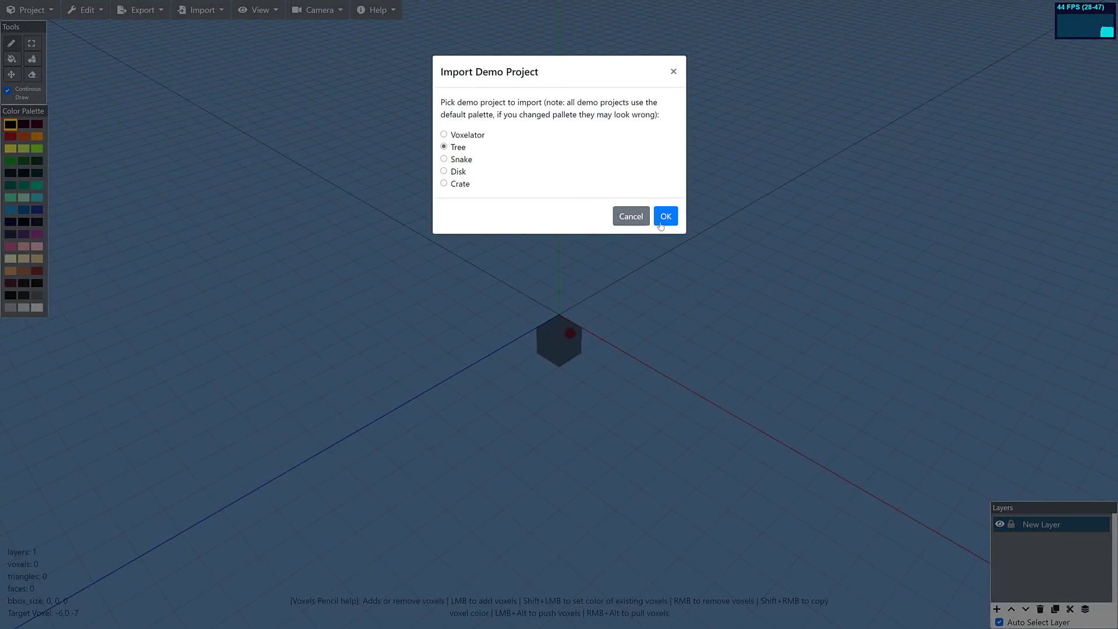
click(665, 216)
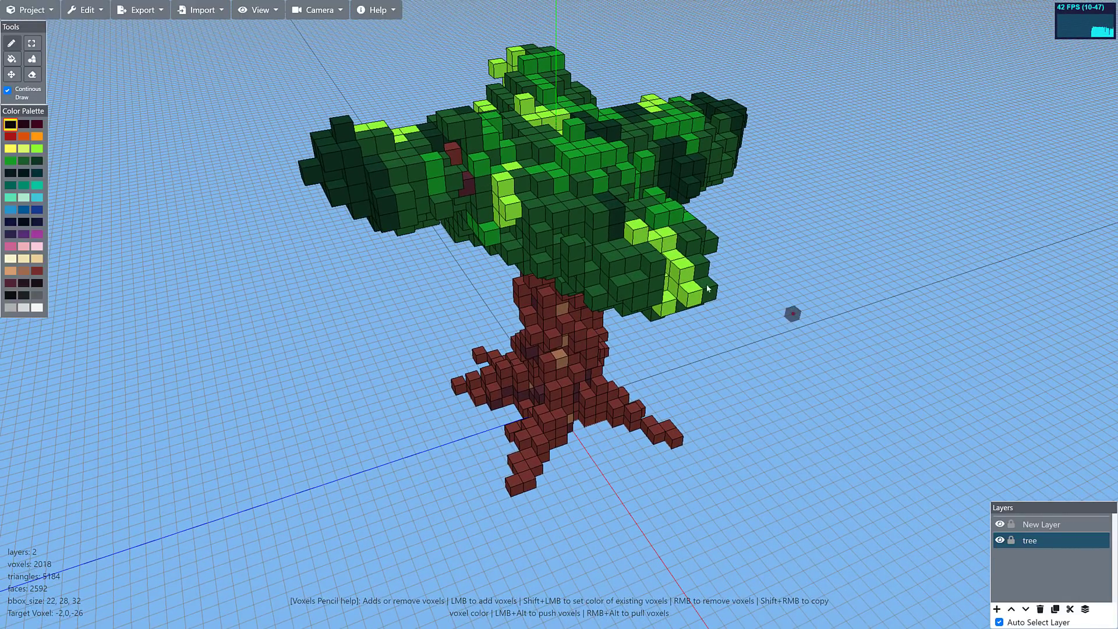
- Show the Export menu's format list (PLY, glTF, Collada, OBJ, STL)
click(141, 10)
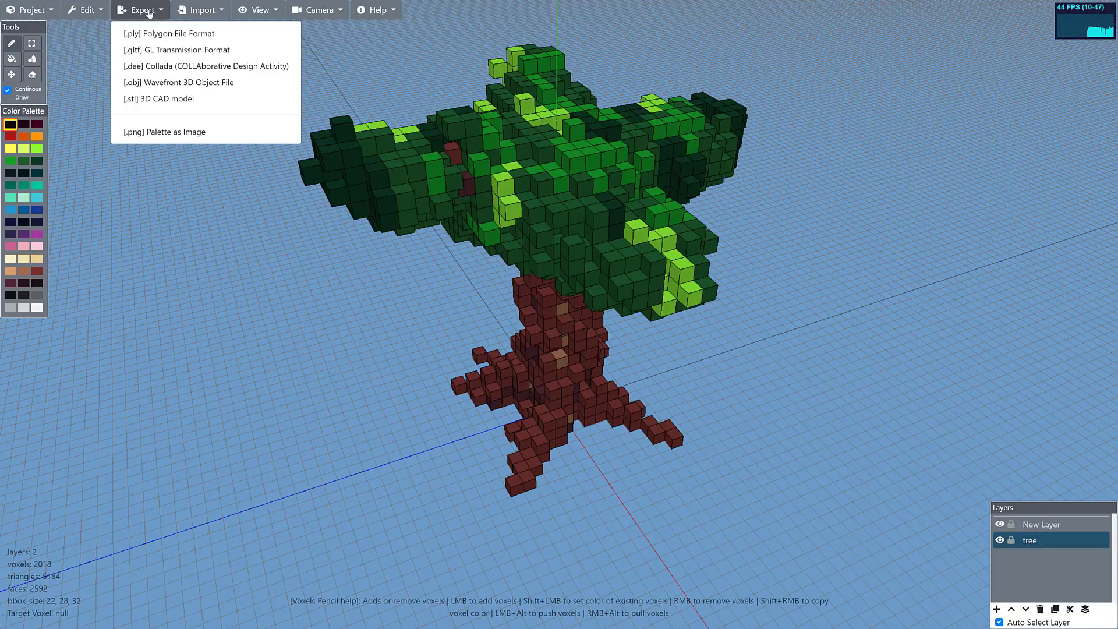
mouse_move(165, 134)
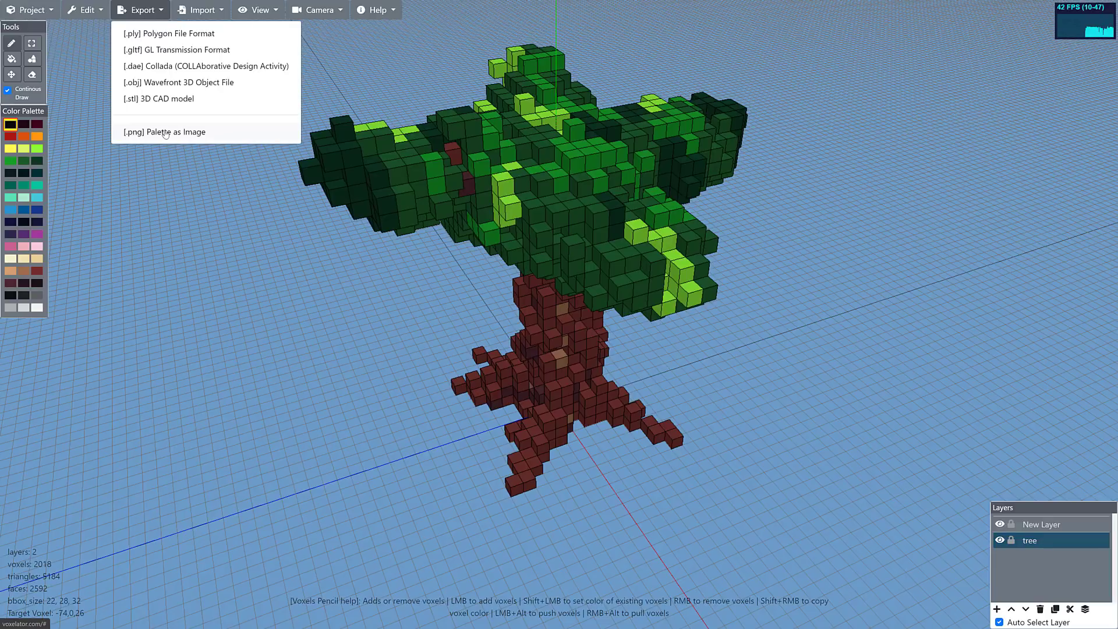
mouse_move(169, 125)
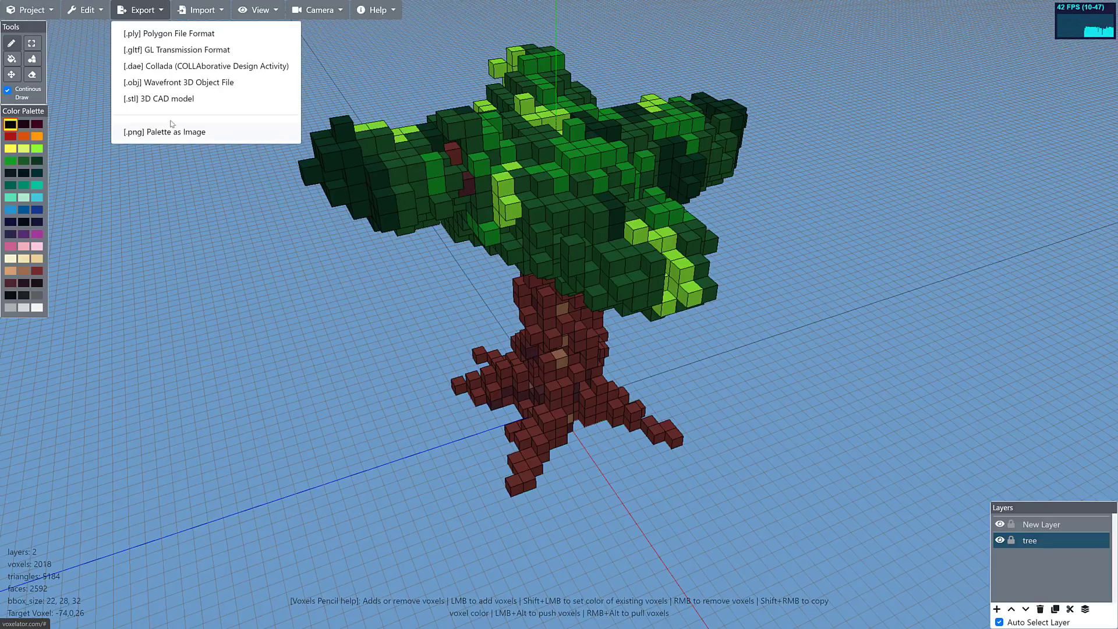
mouse_move(176, 49)
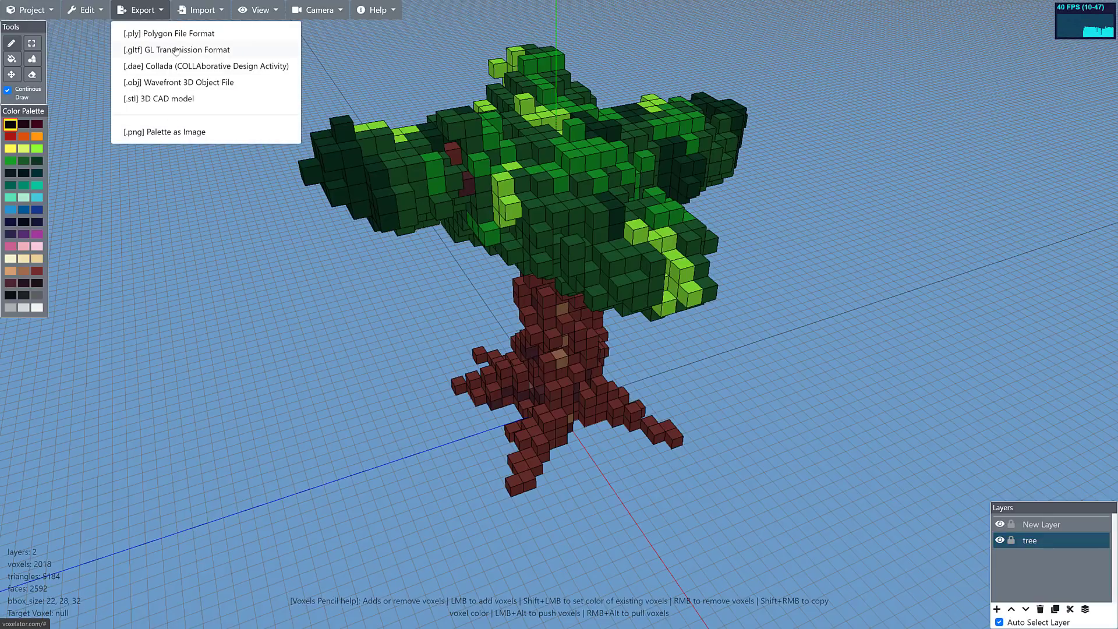
- Export the tree as .gltf with texture colours and allow downloading palette.png
click(176, 49)
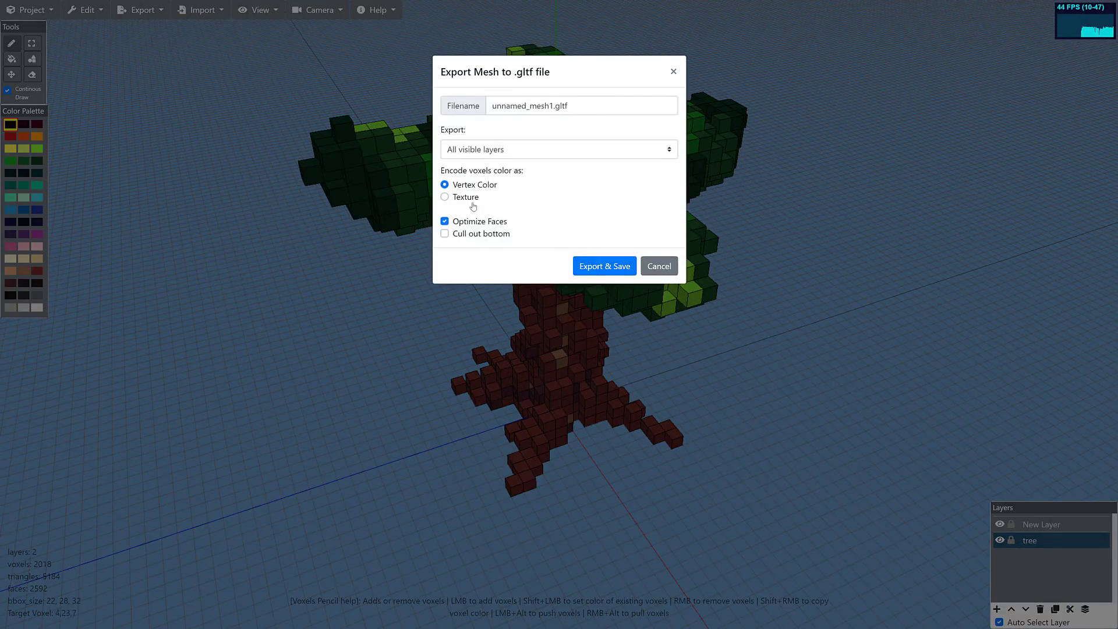
click(445, 197)
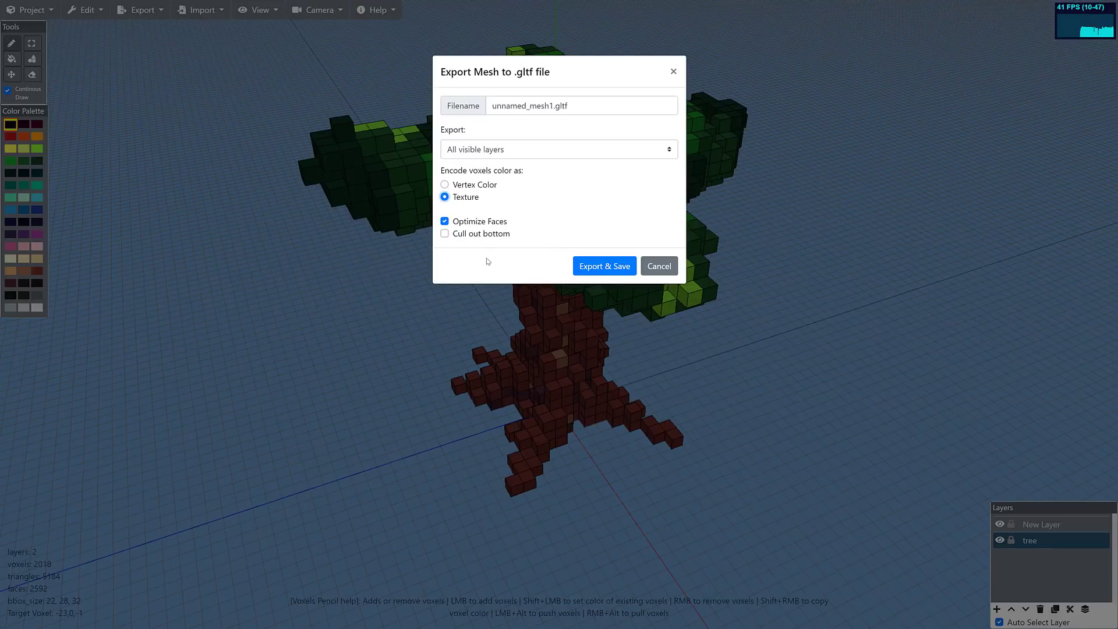
mouse_move(565, 257)
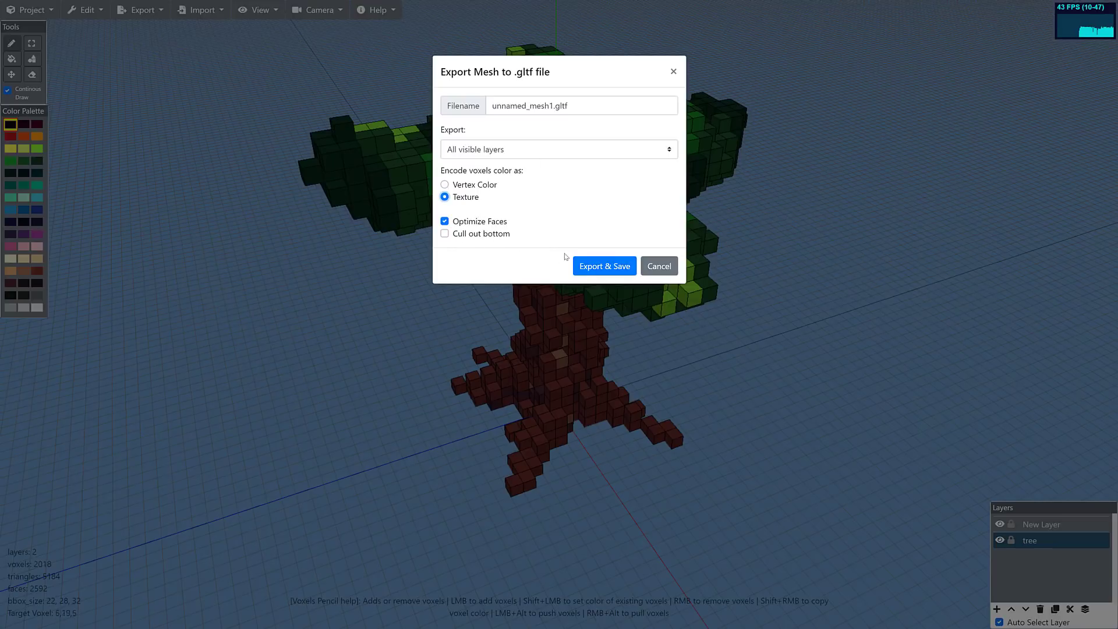
click(604, 265)
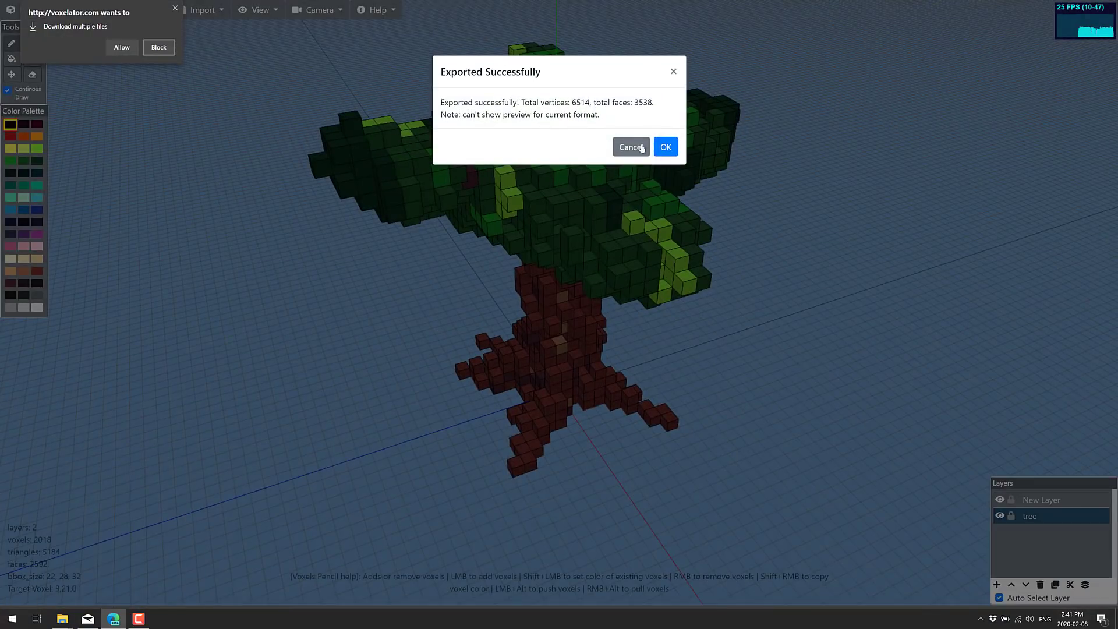
click(664, 147)
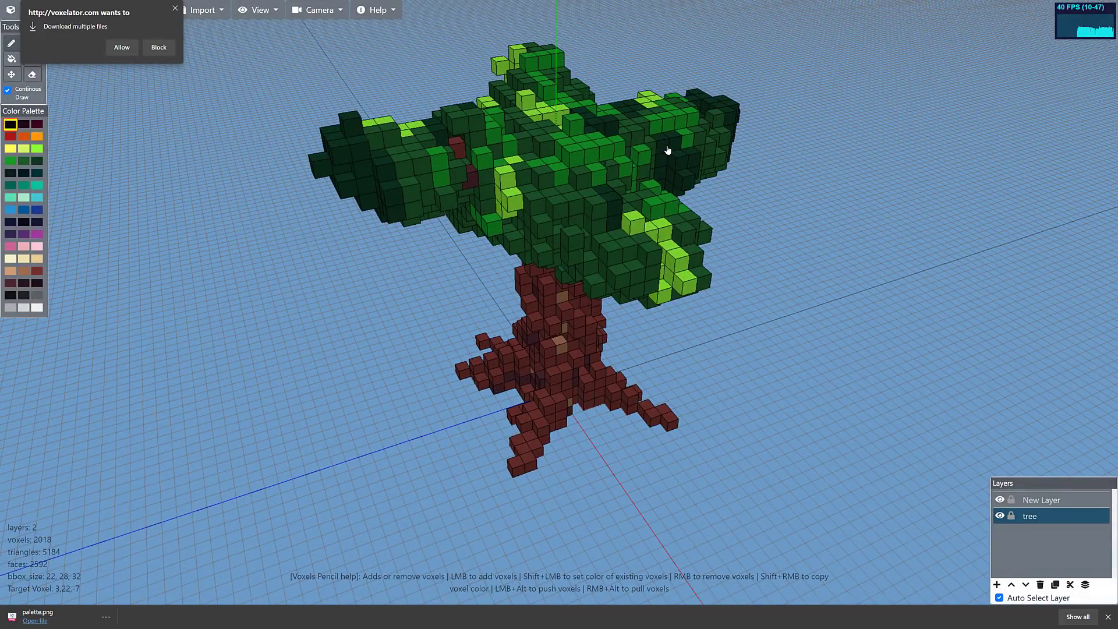
mouse_move(67, 624)
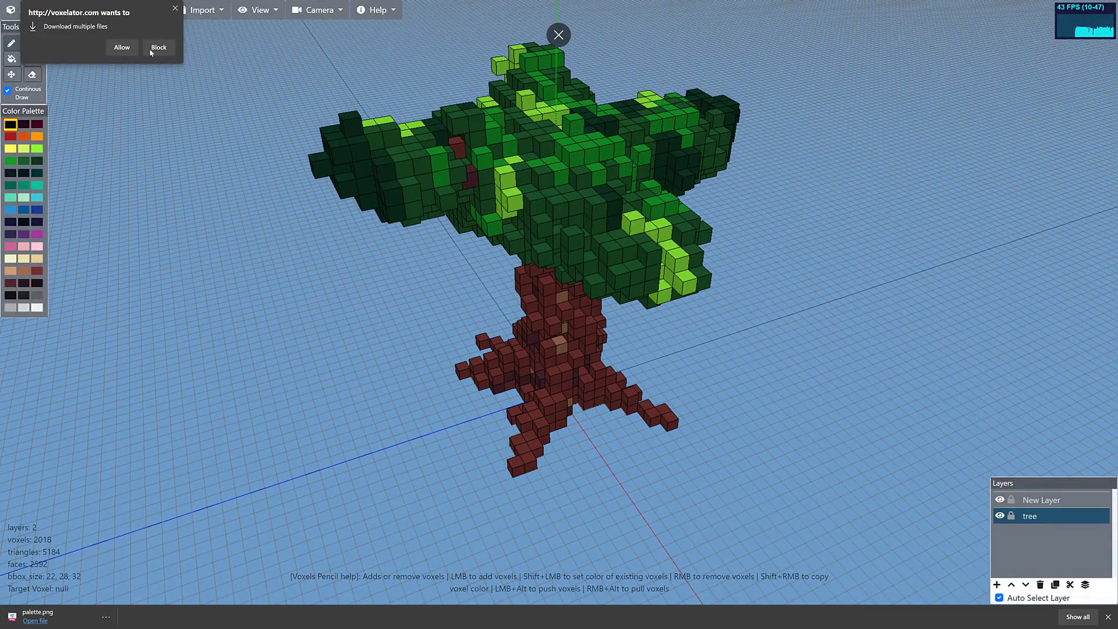
click(121, 47)
text(blender)
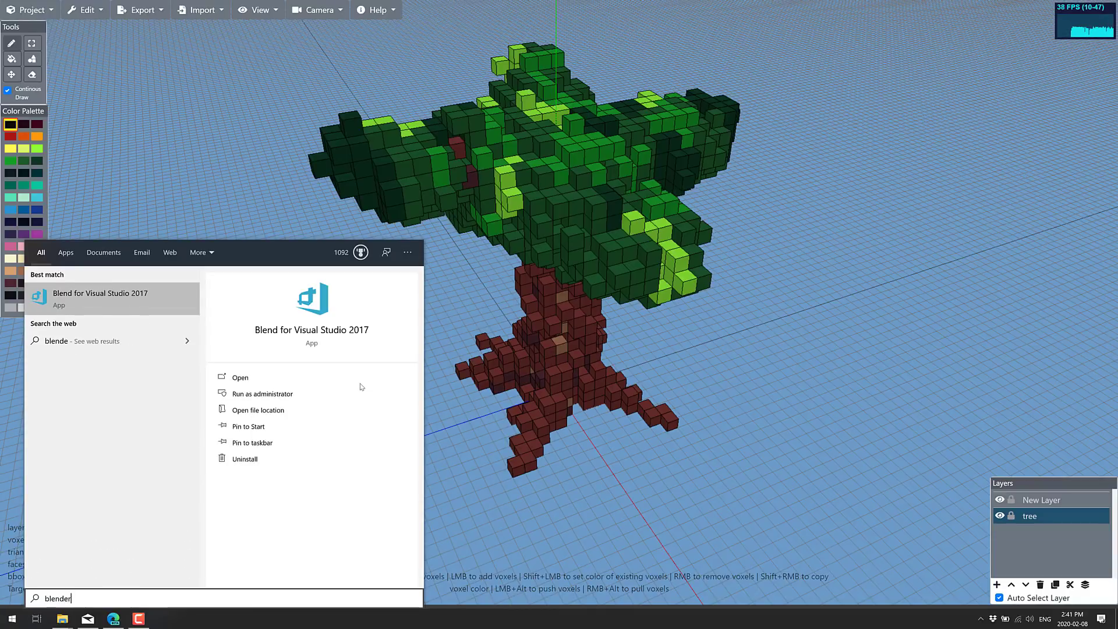
- Launch Blender from the Start menu search results
click(225, 477)
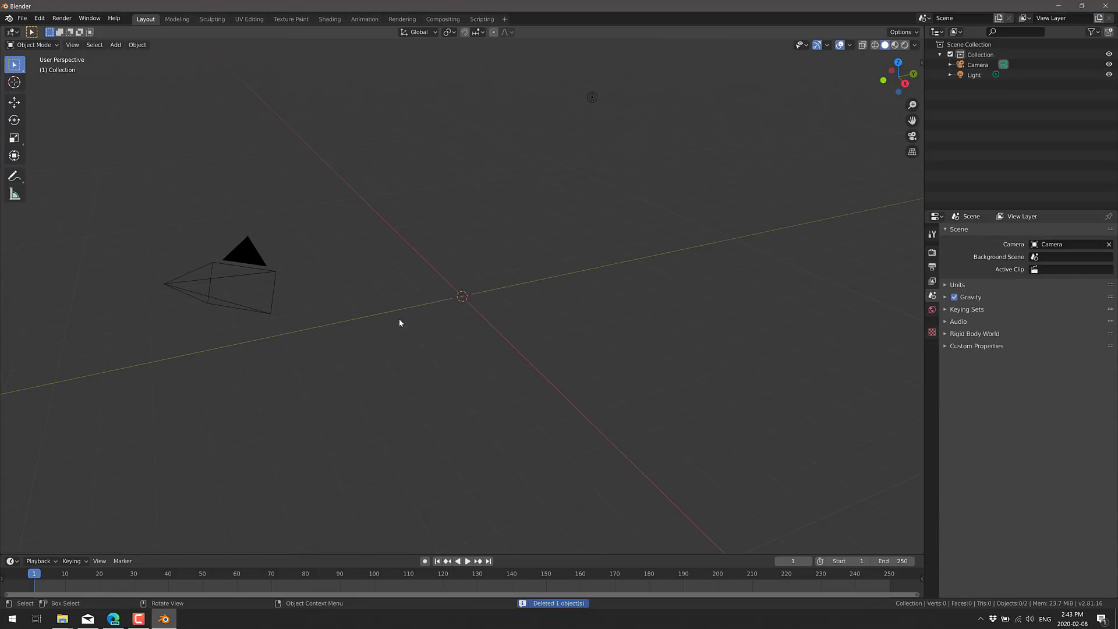
- Open the File > Import > glTF 2.0 browser at the Downloads folder
click(22, 18)
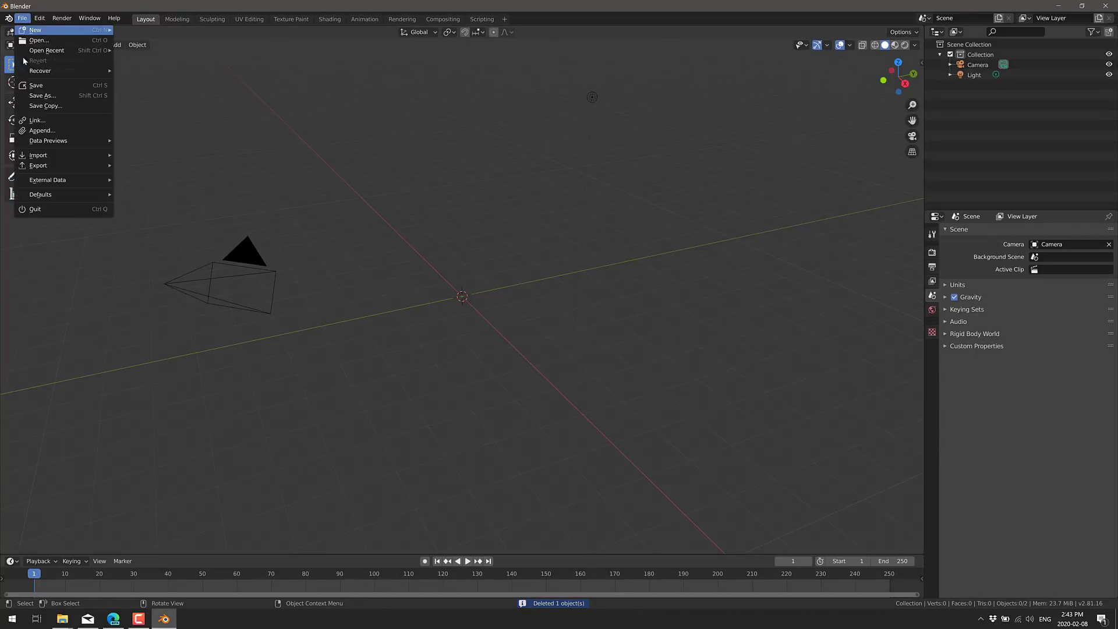
mouse_move(38, 155)
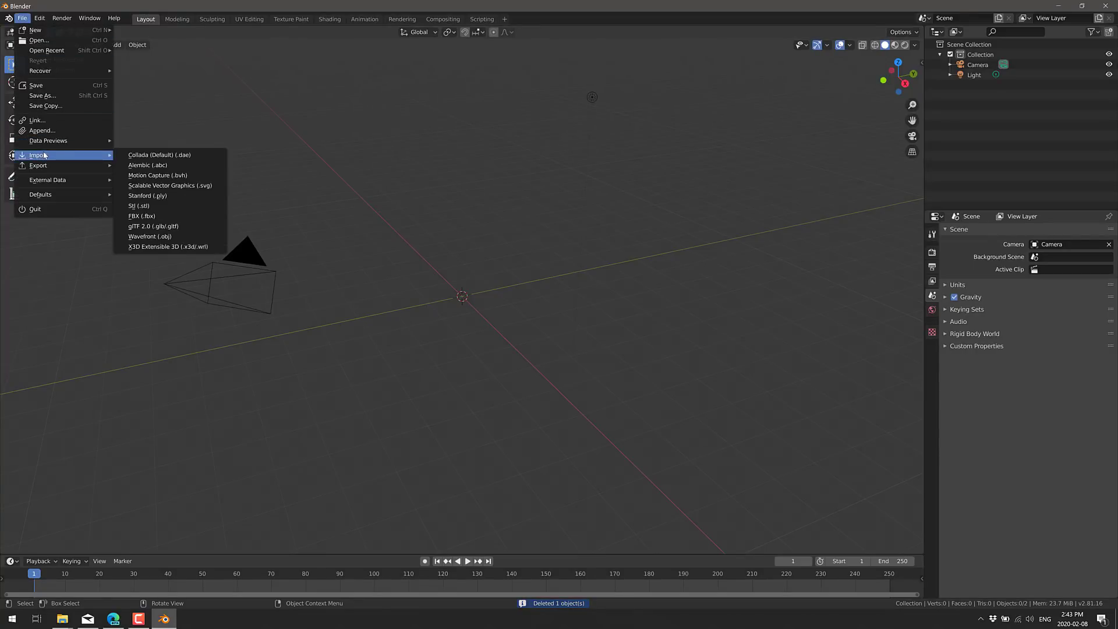
mouse_move(151, 209)
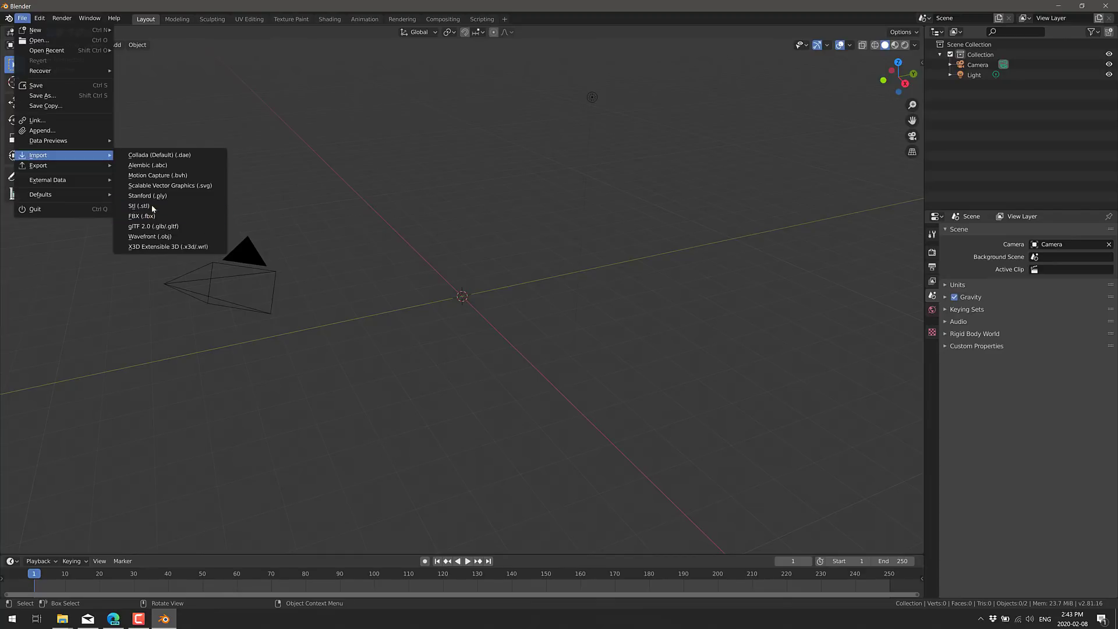
mouse_move(153, 226)
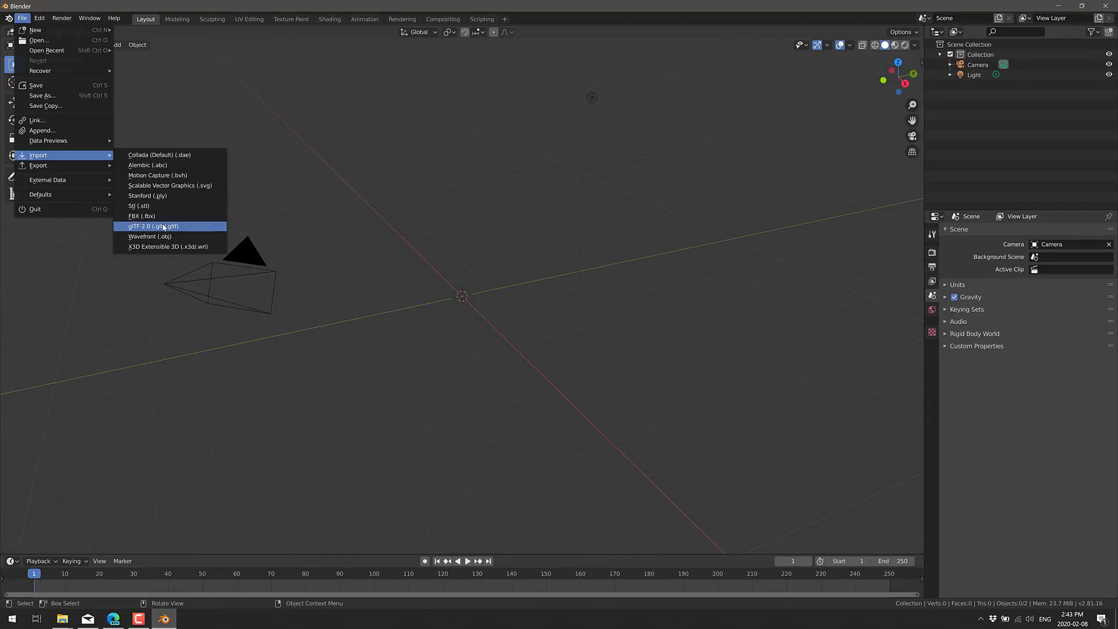
click(150, 226)
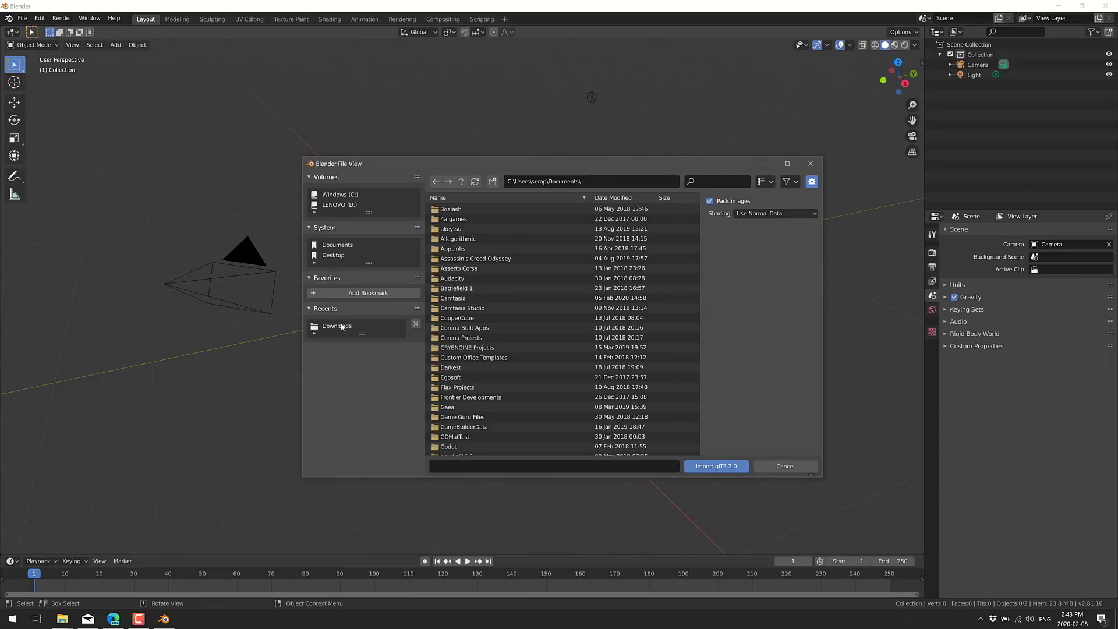
click(785, 466)
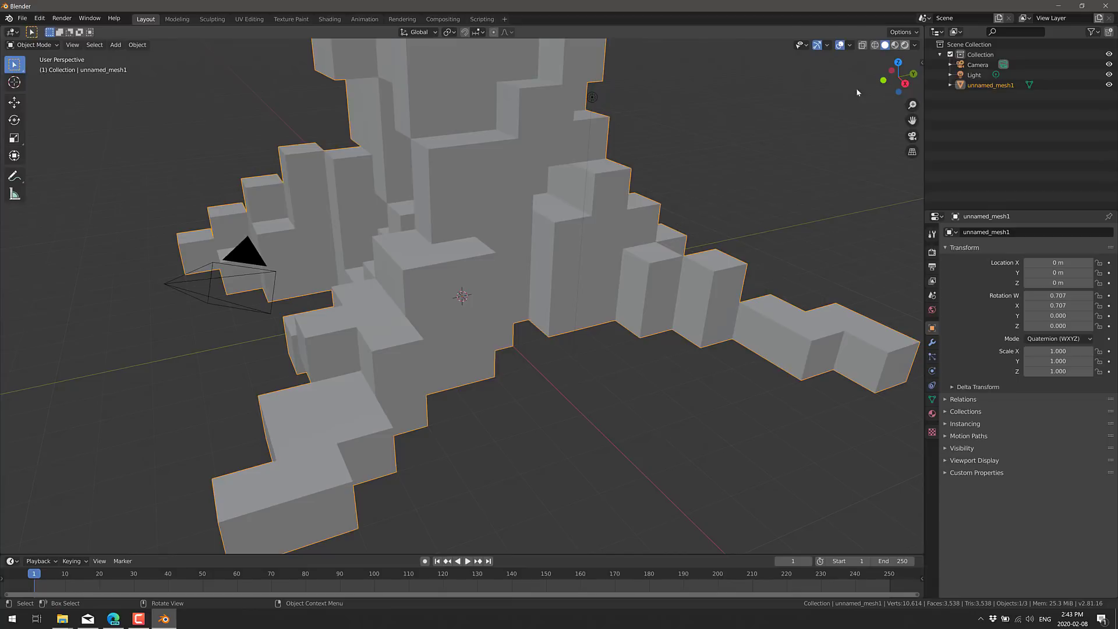
mouse_move(905, 47)
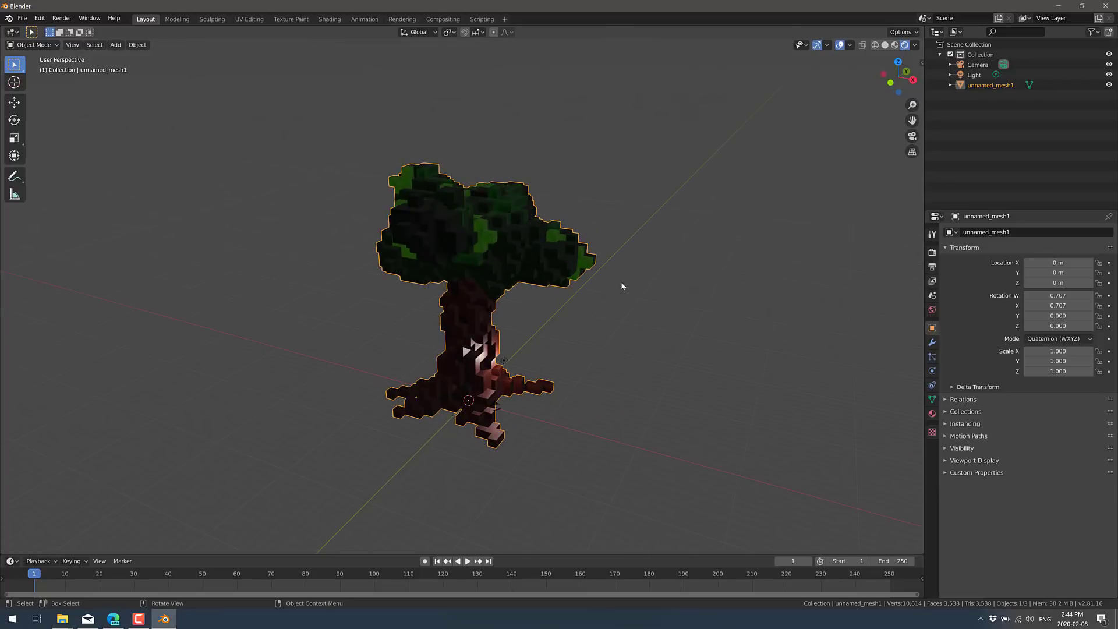
mouse_move(363, 267)
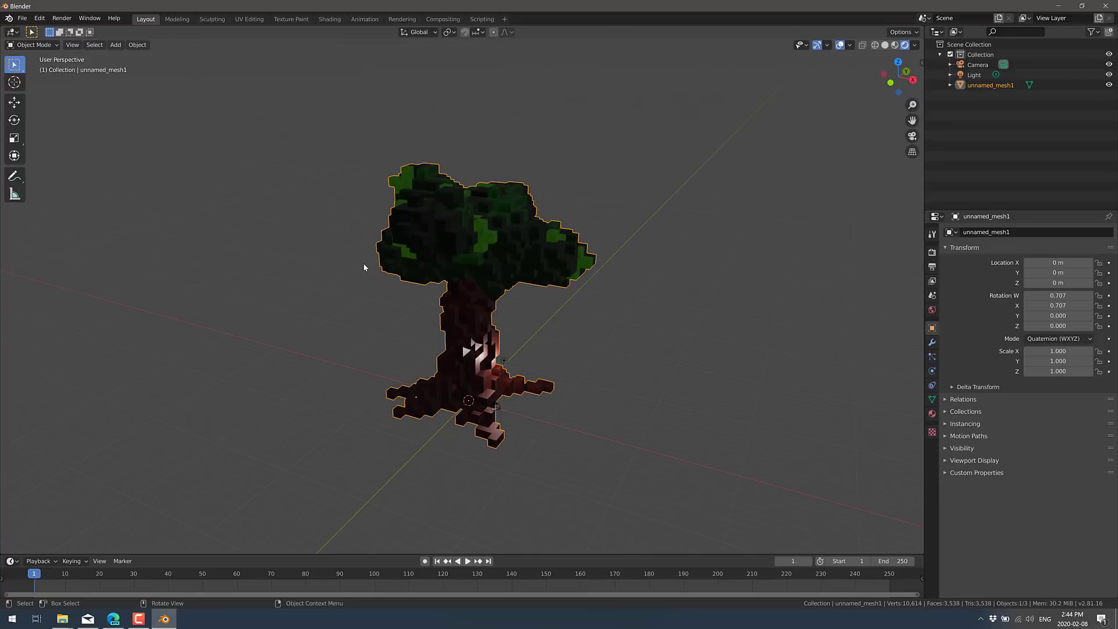
- Switch the imported textured tree mesh into Edit Mode
key(Tab)
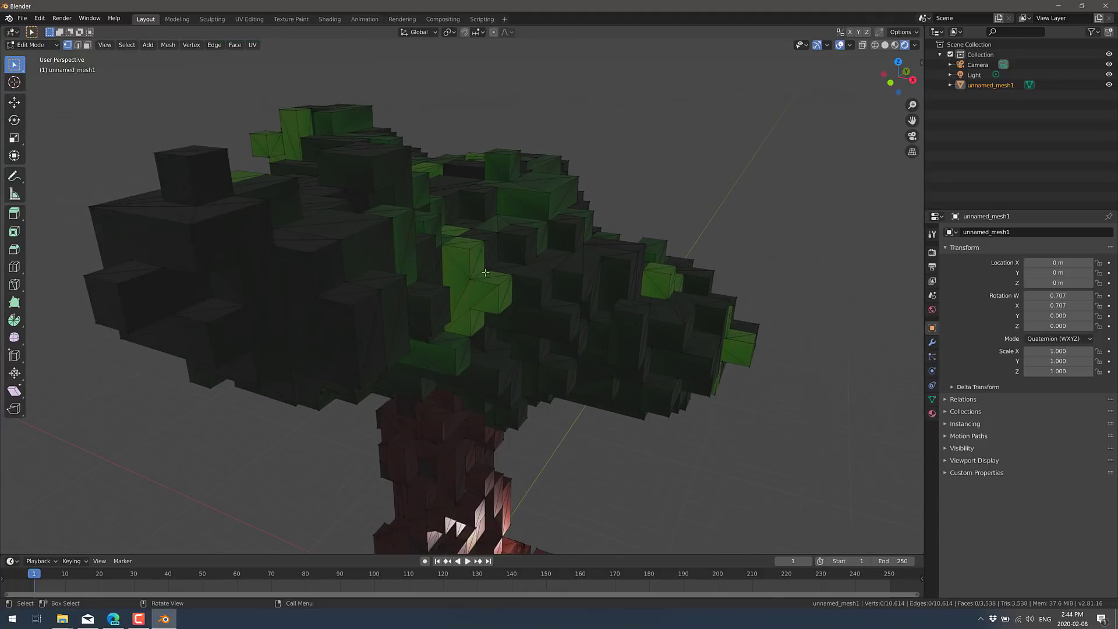
- Orbit the view around the tree's textured canopy
drag(485, 272, 390, 280)
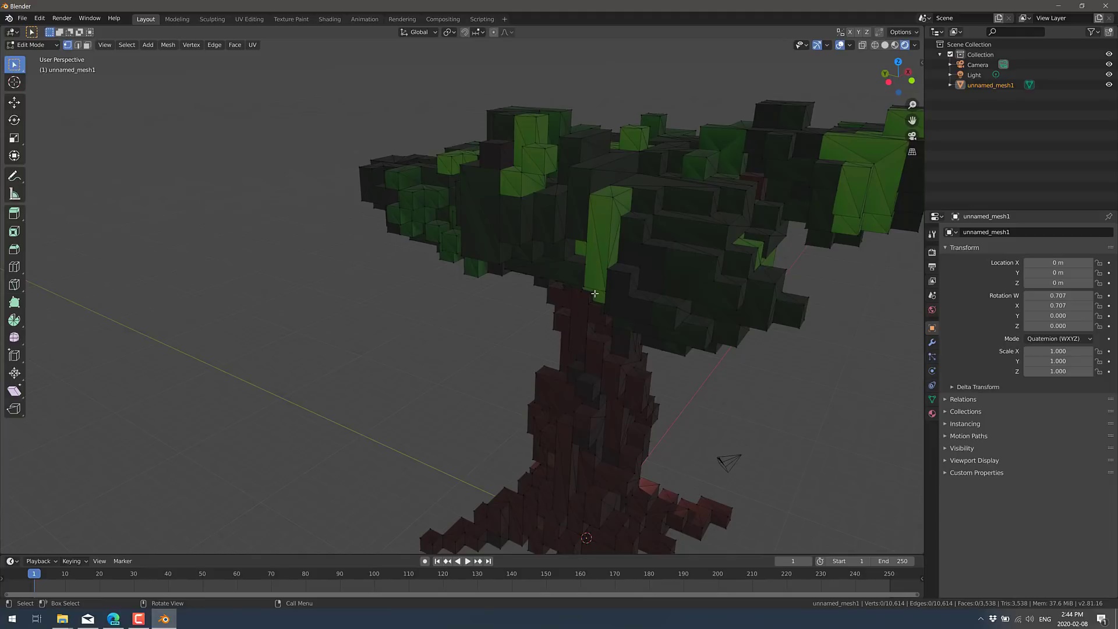
mouse_move(528, 281)
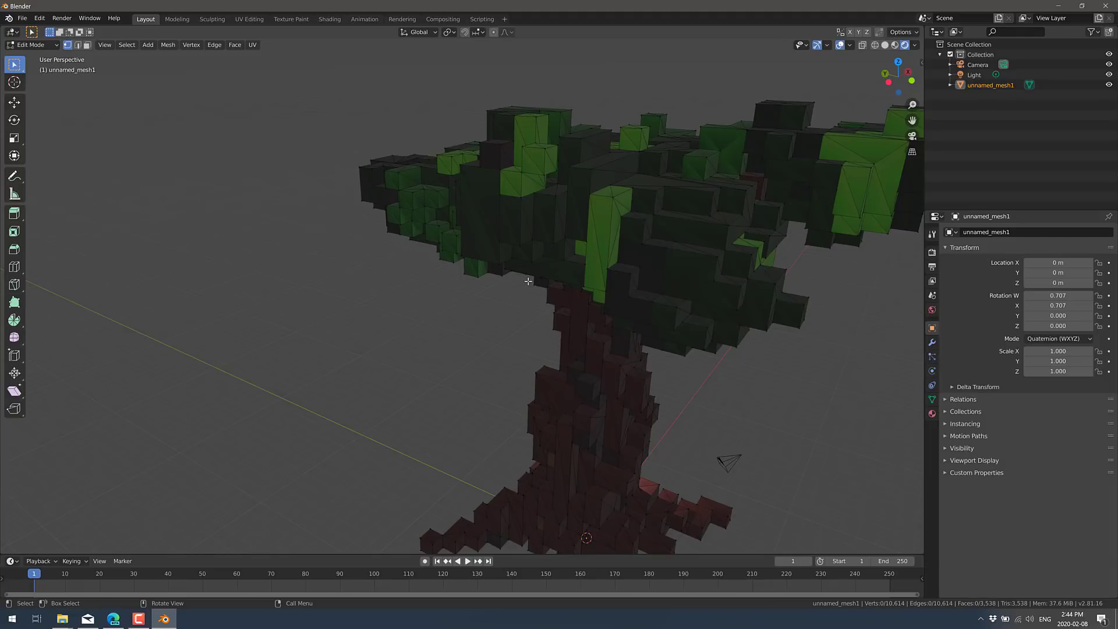
mouse_move(654, 290)
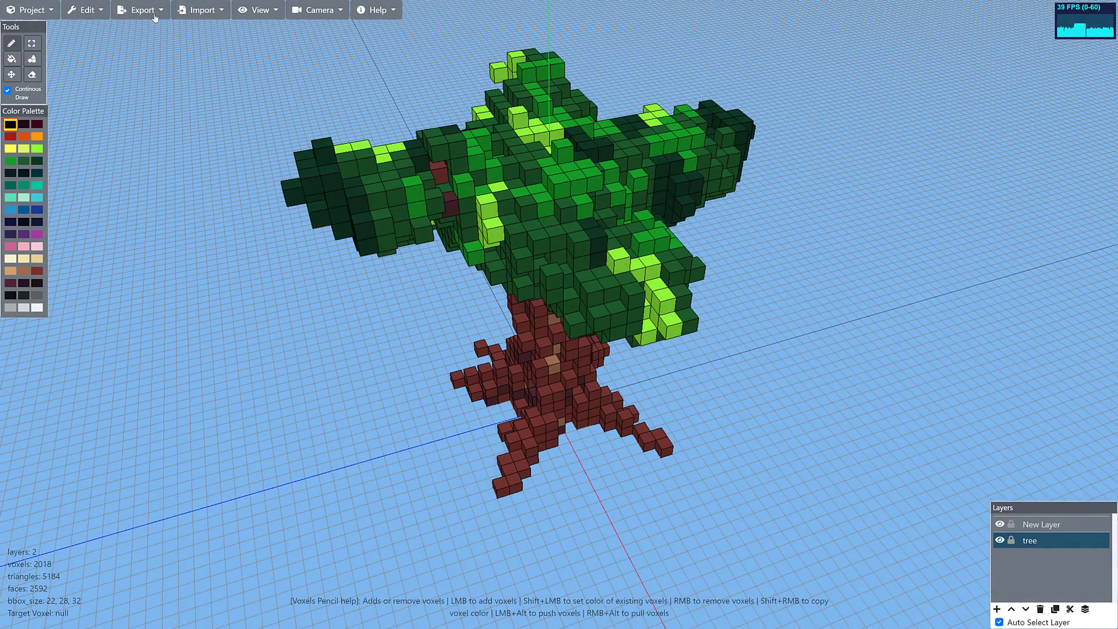
click(141, 10)
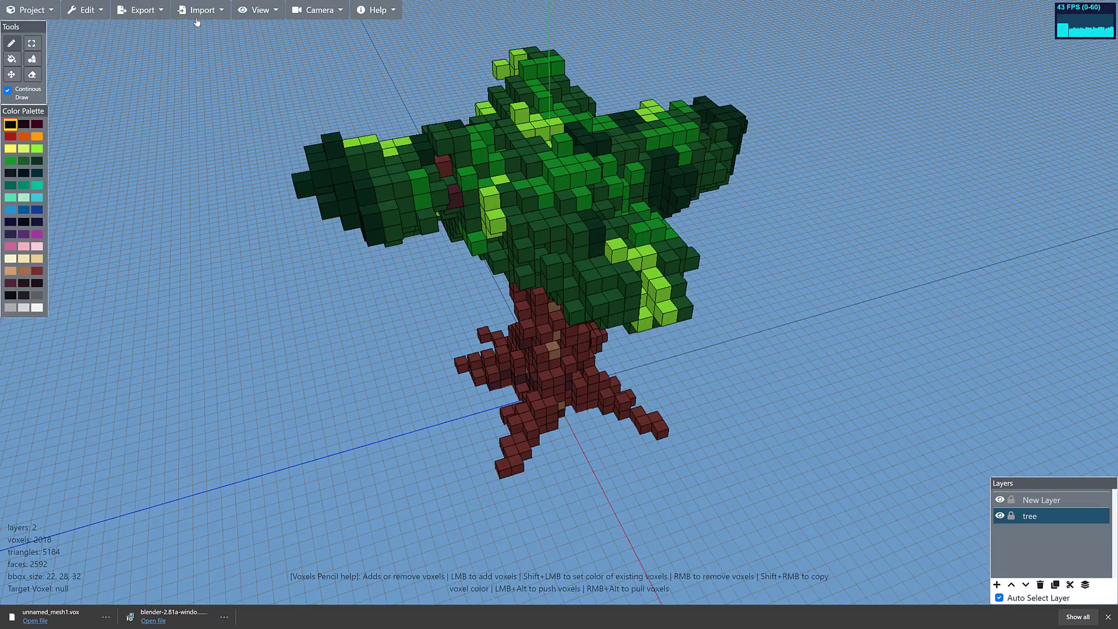
click(200, 10)
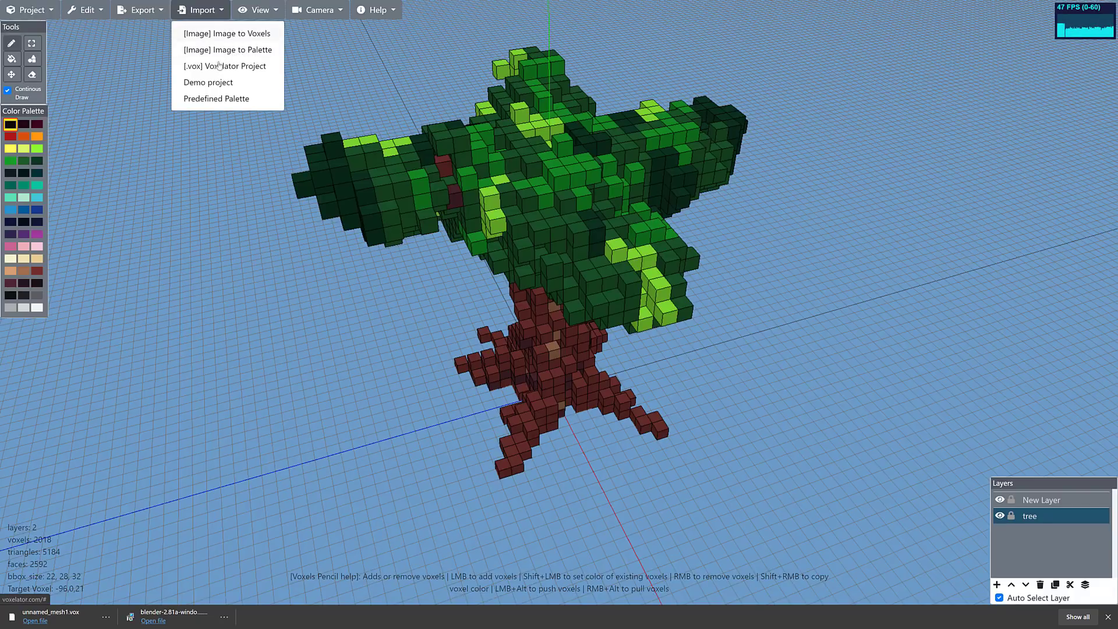
click(258, 267)
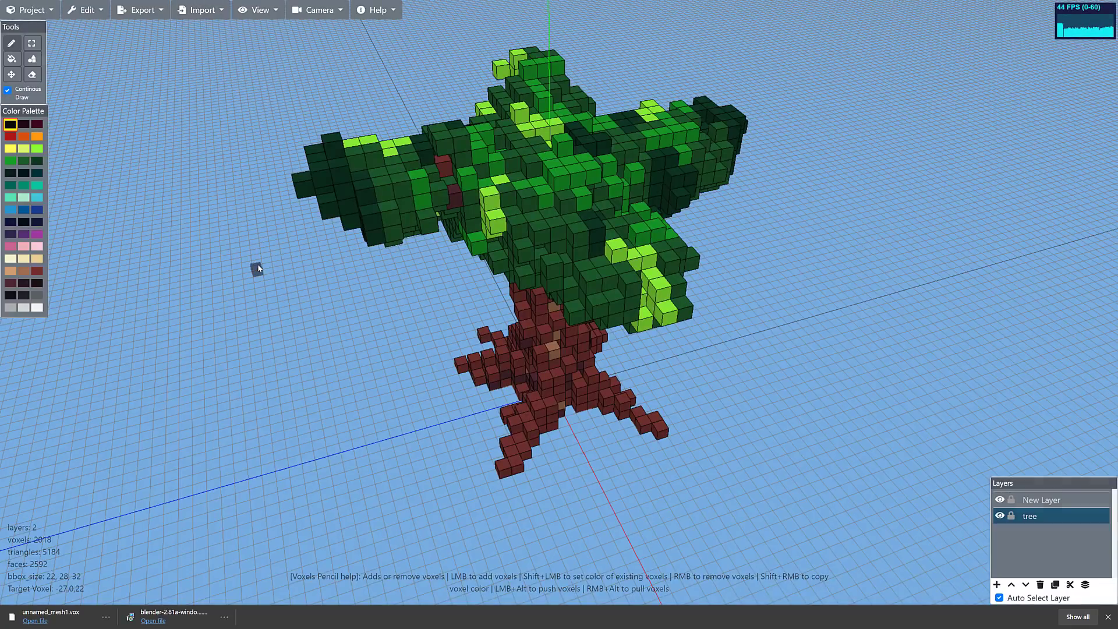